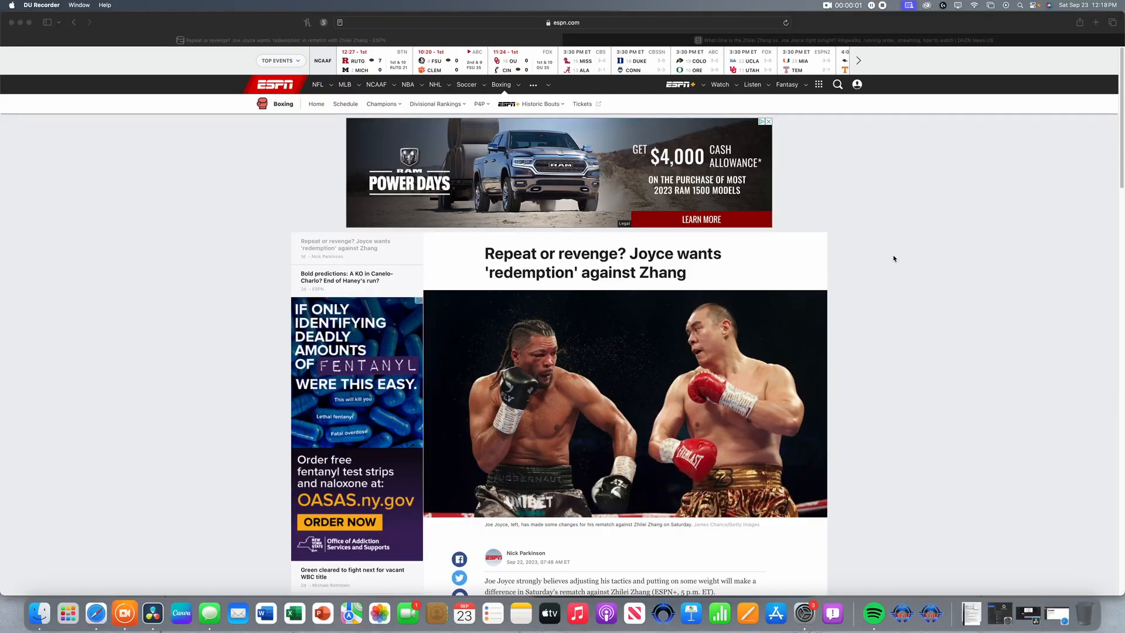
pyautogui.moveTo(903, 267)
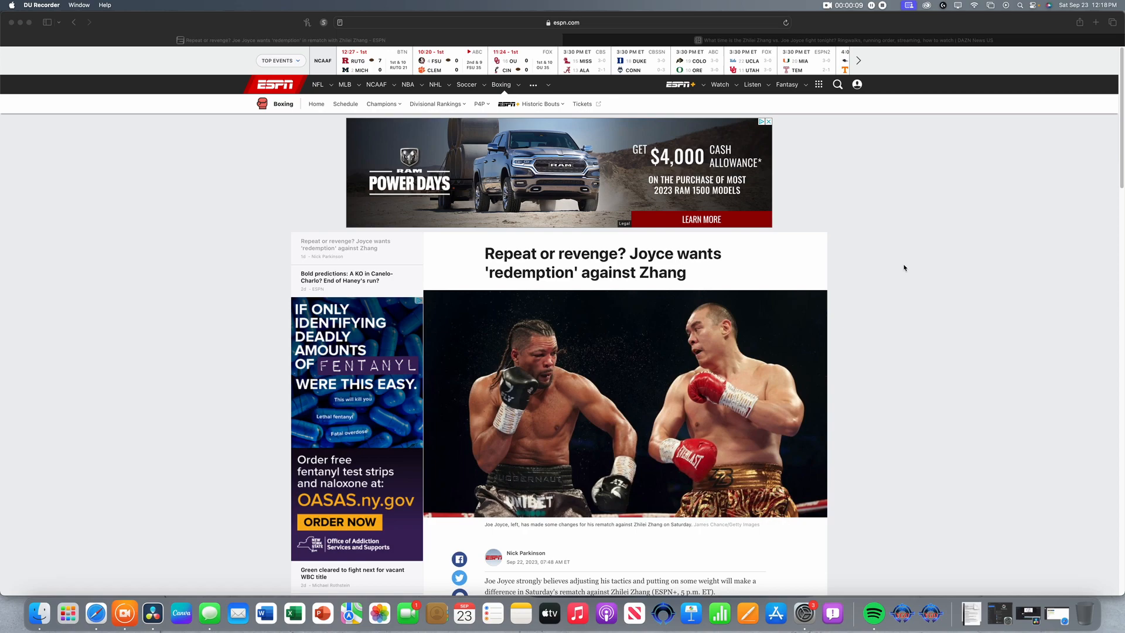
pyautogui.scroll(-3)
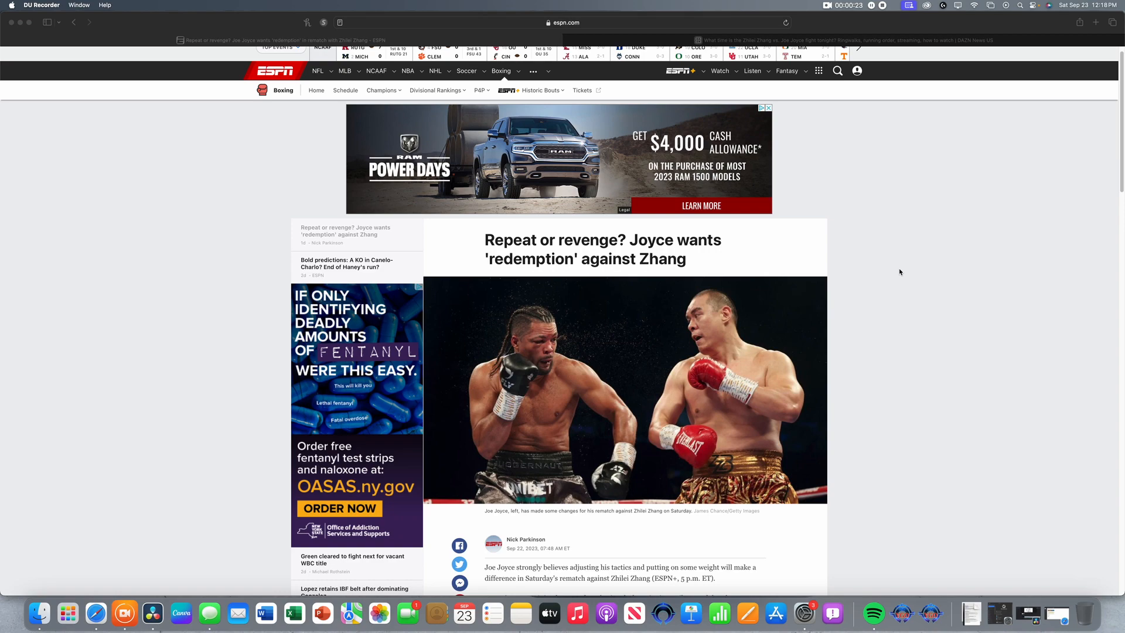
pyautogui.scroll(-3)
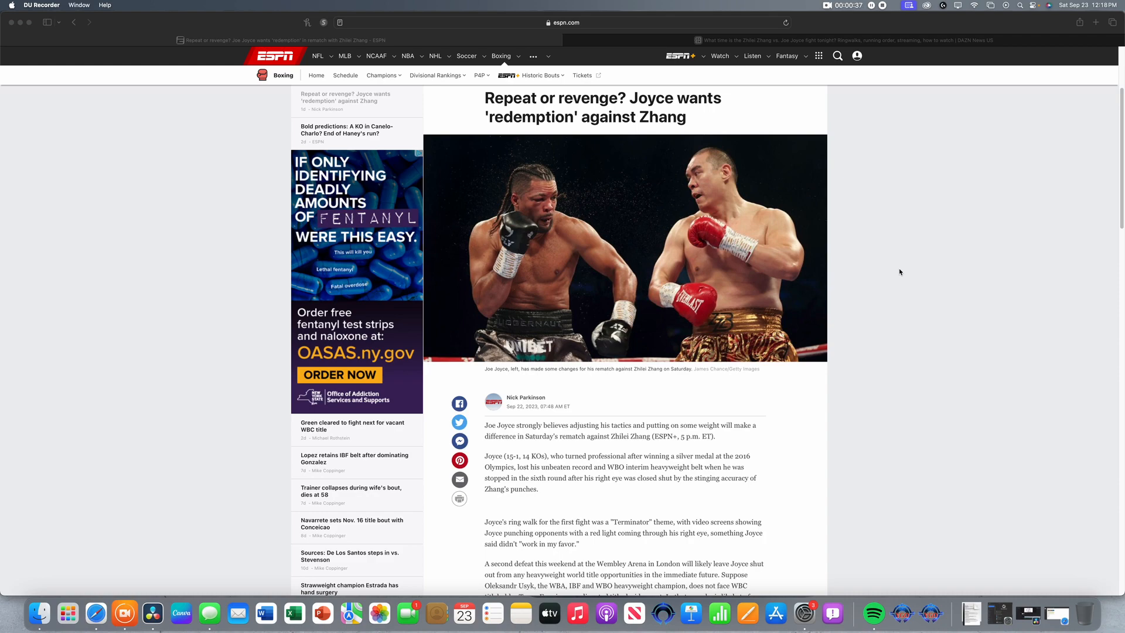
pyautogui.scroll(-3)
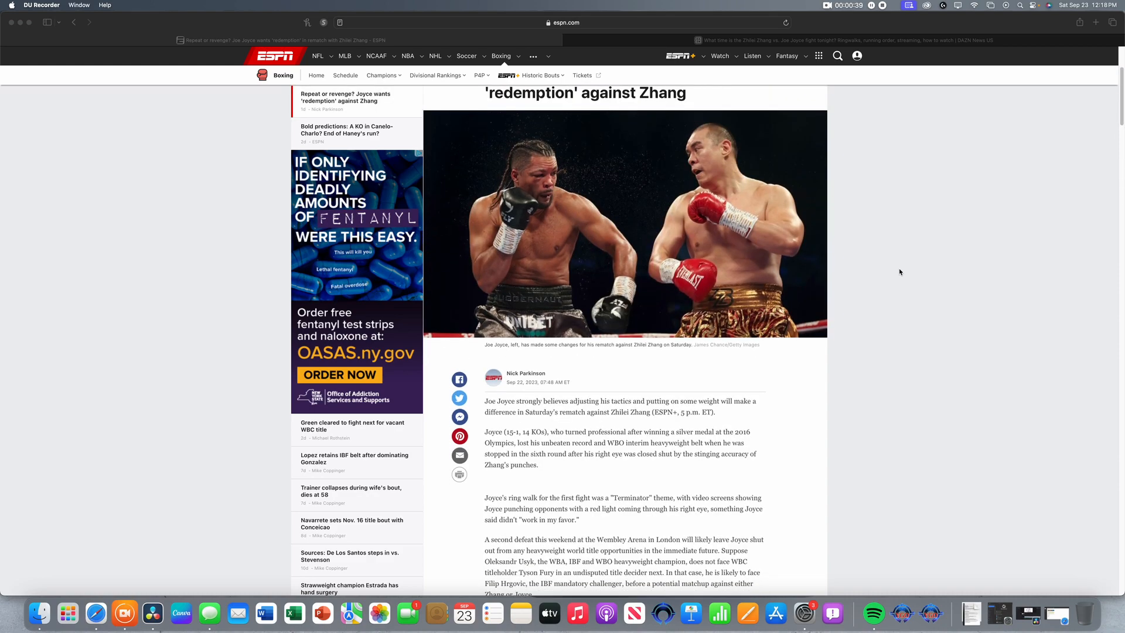
pyautogui.scroll(-3)
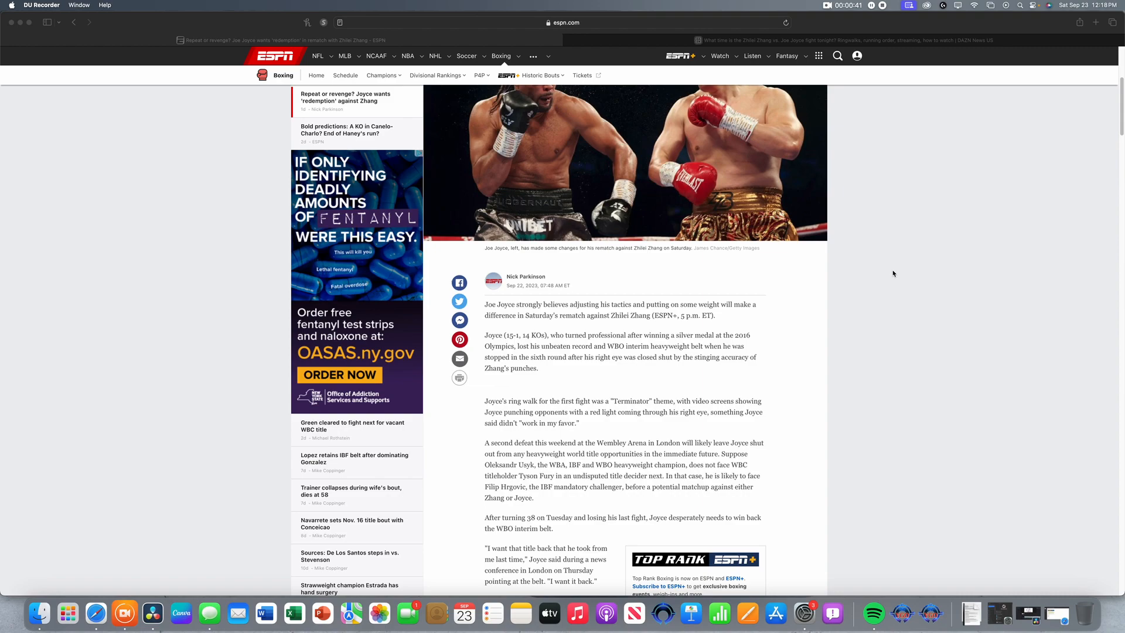
pyautogui.scroll(-3)
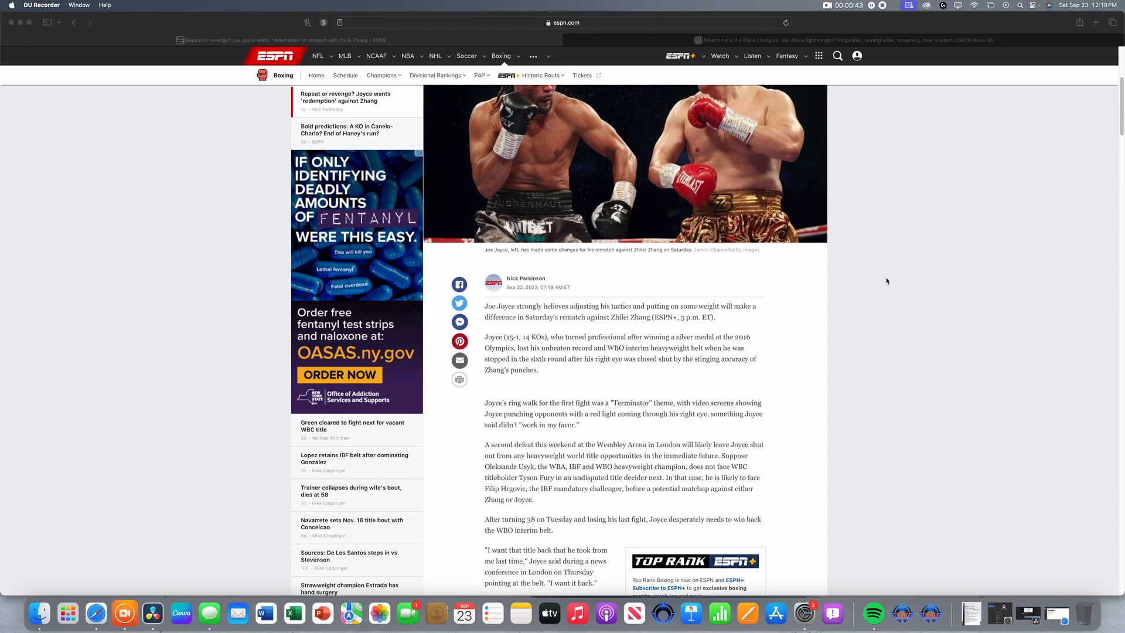
pyautogui.scroll(3)
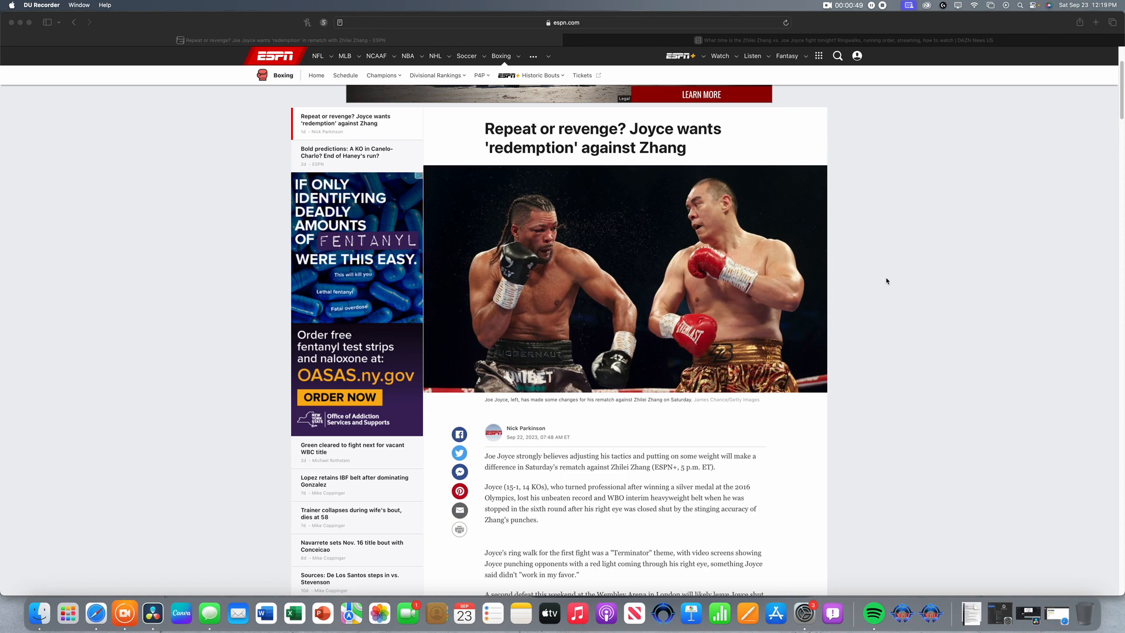
pyautogui.scroll(-3)
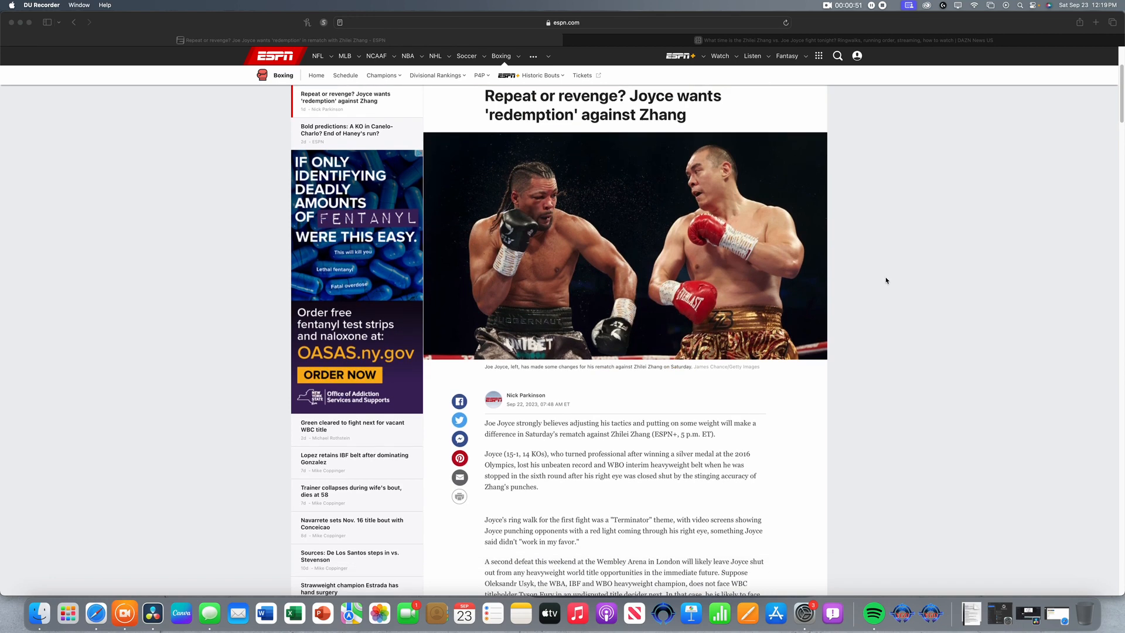
pyautogui.scroll(-3)
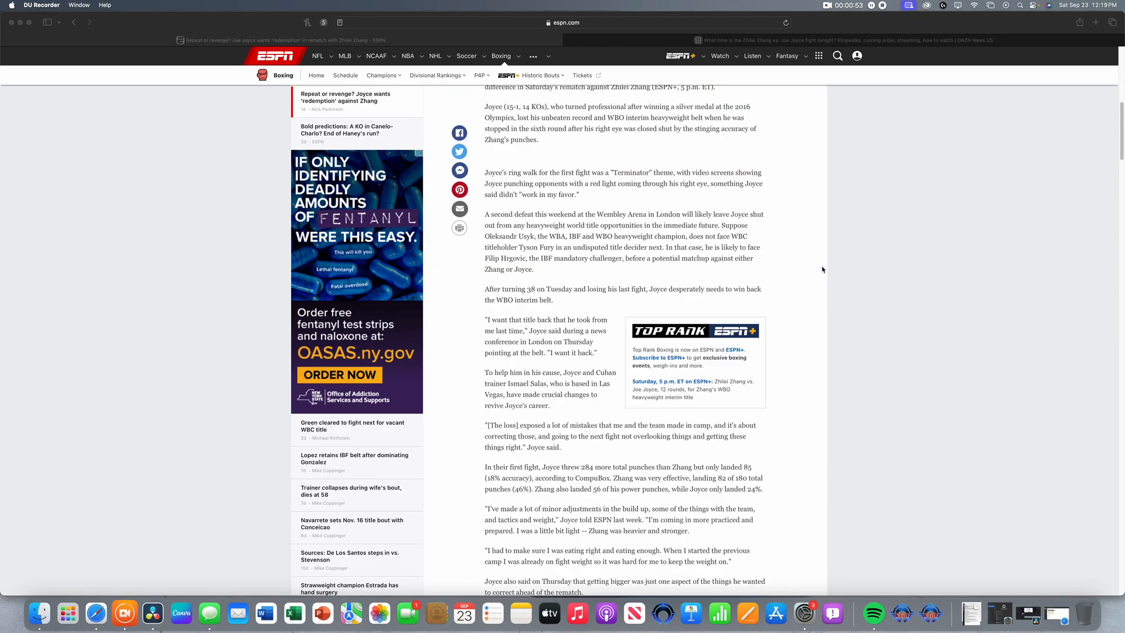
pyautogui.scroll(-3)
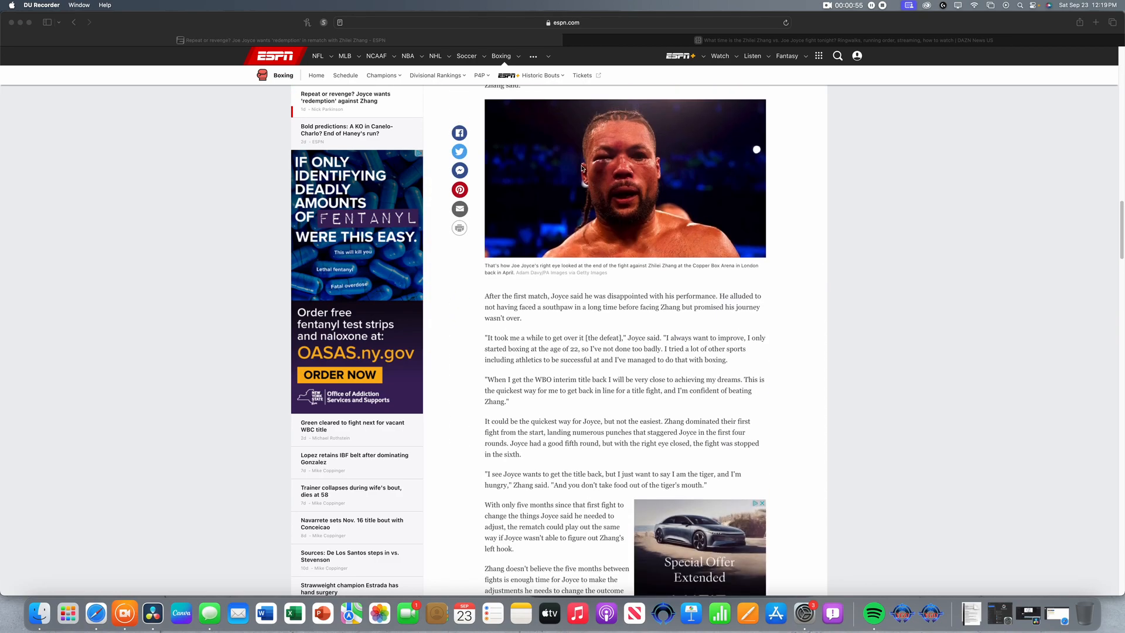
pyautogui.scroll(-3)
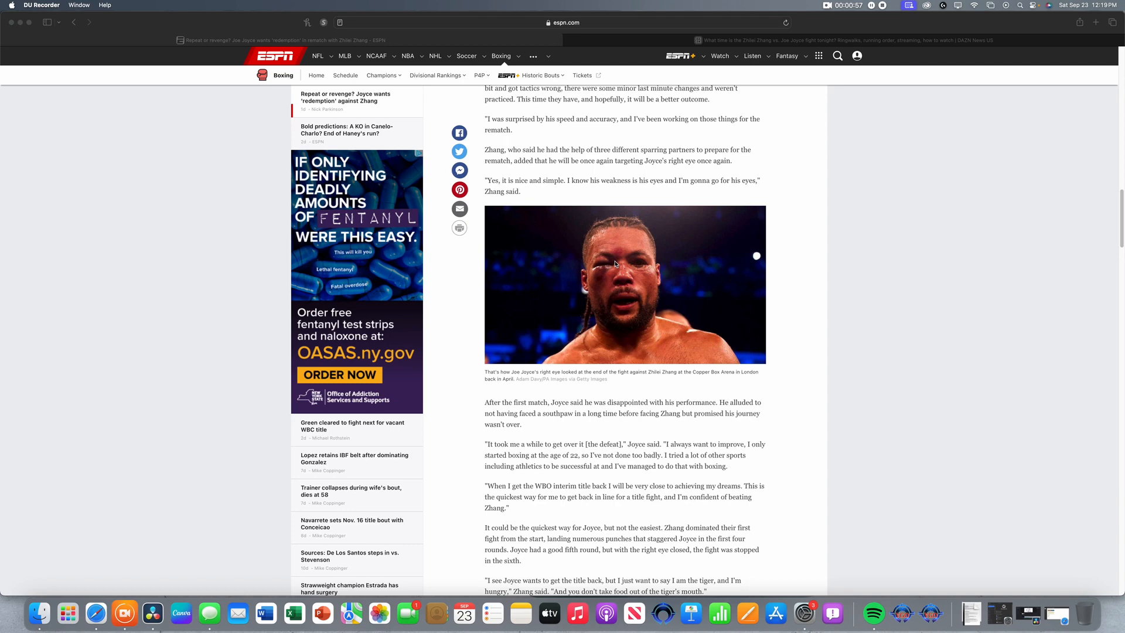
pyautogui.moveTo(650, 264)
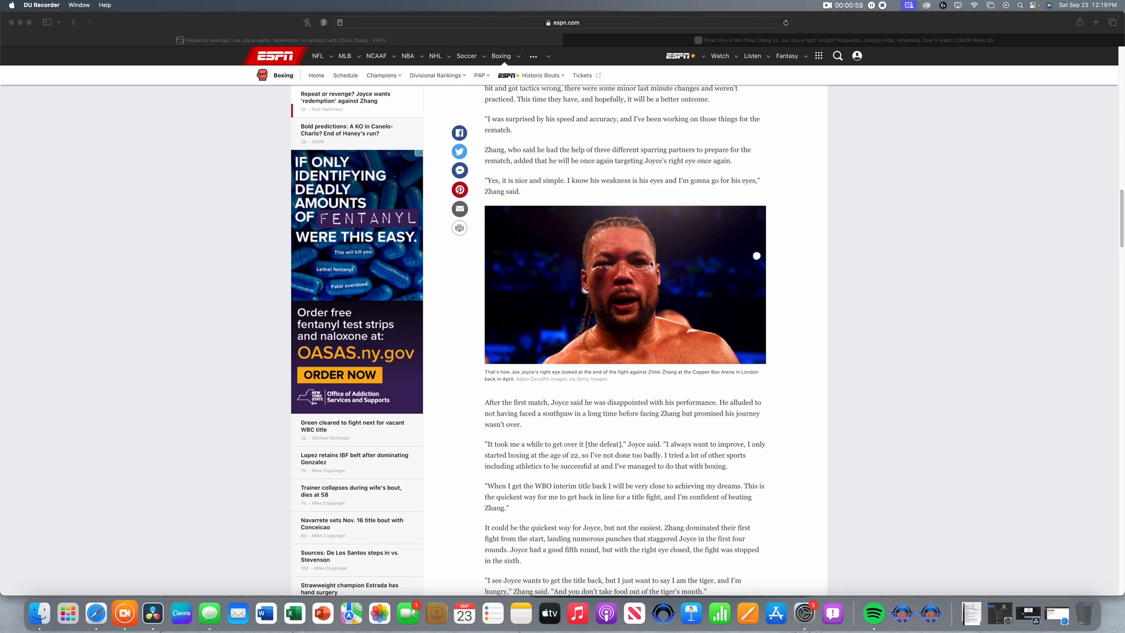
pyautogui.moveTo(839, 268)
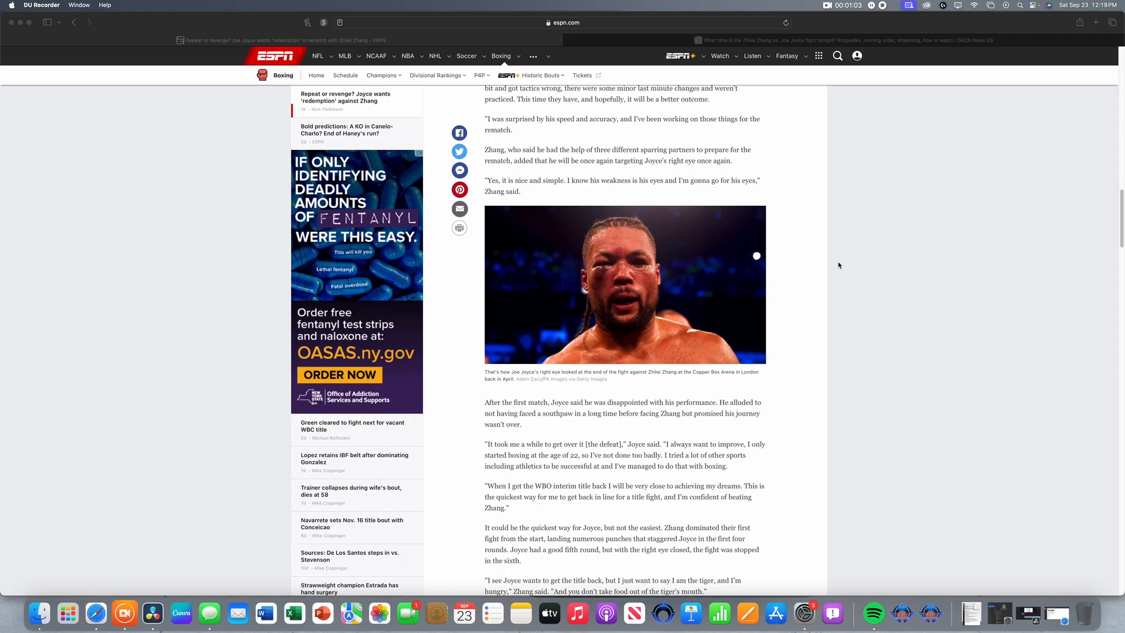
pyautogui.scroll(3)
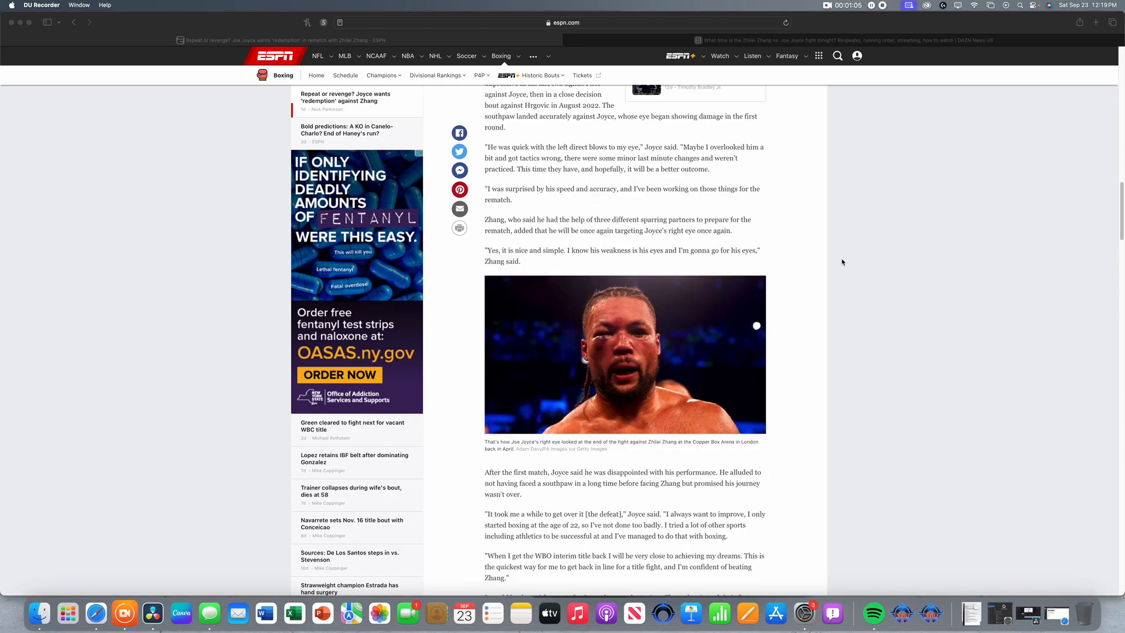
pyautogui.scroll(3)
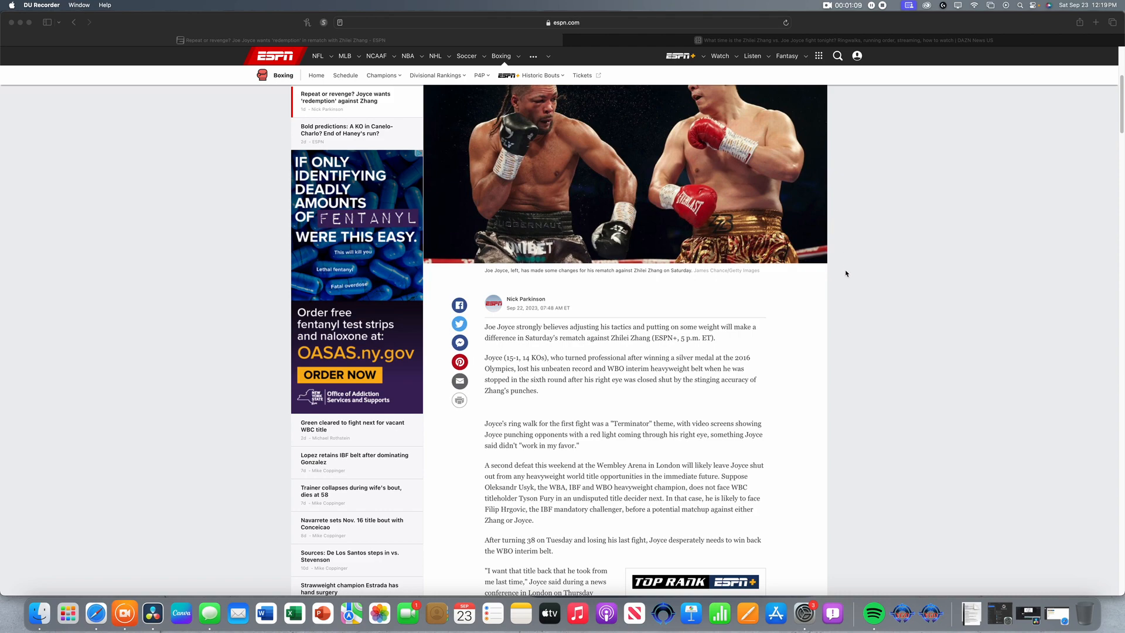
pyautogui.moveTo(833, 301)
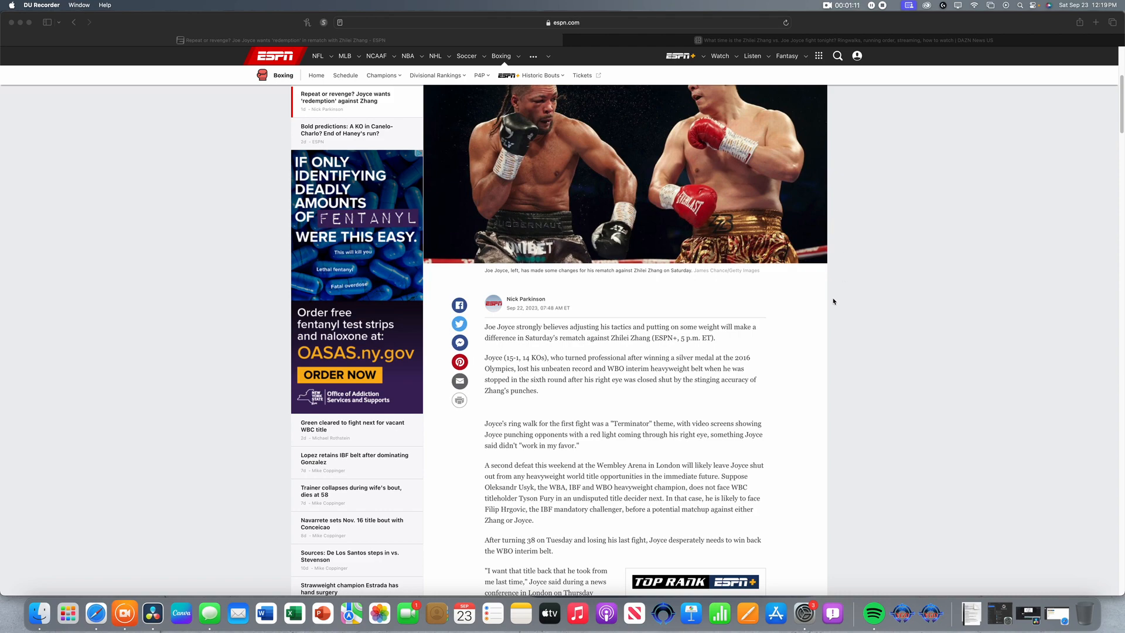
pyautogui.scroll(-3)
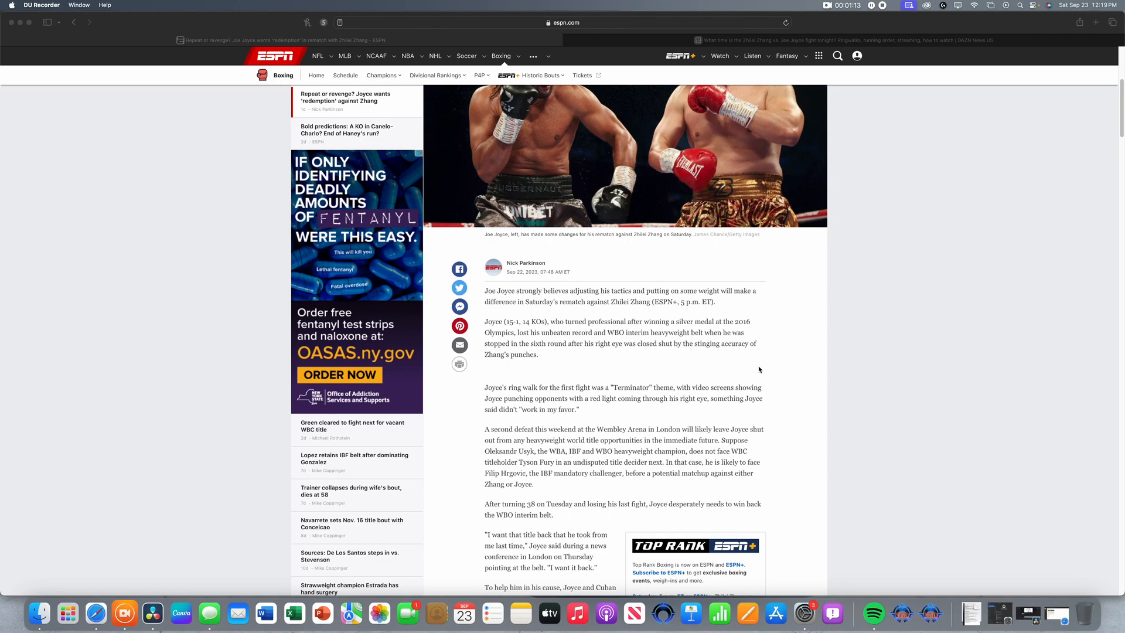
pyautogui.moveTo(782, 378)
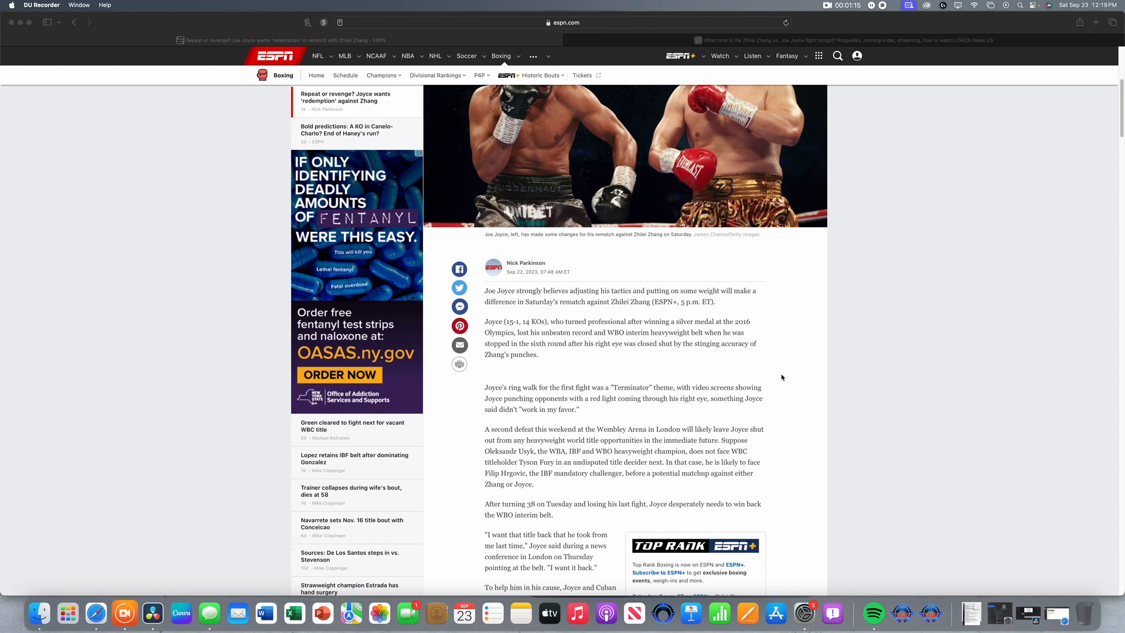
pyautogui.scroll(-3)
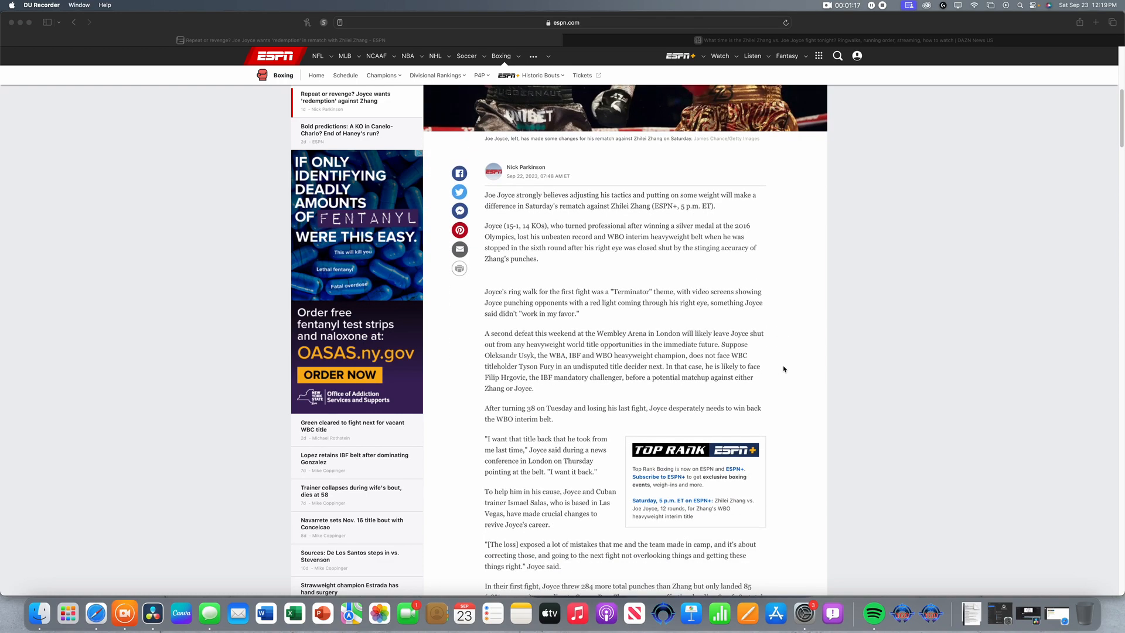
pyautogui.scroll(-3)
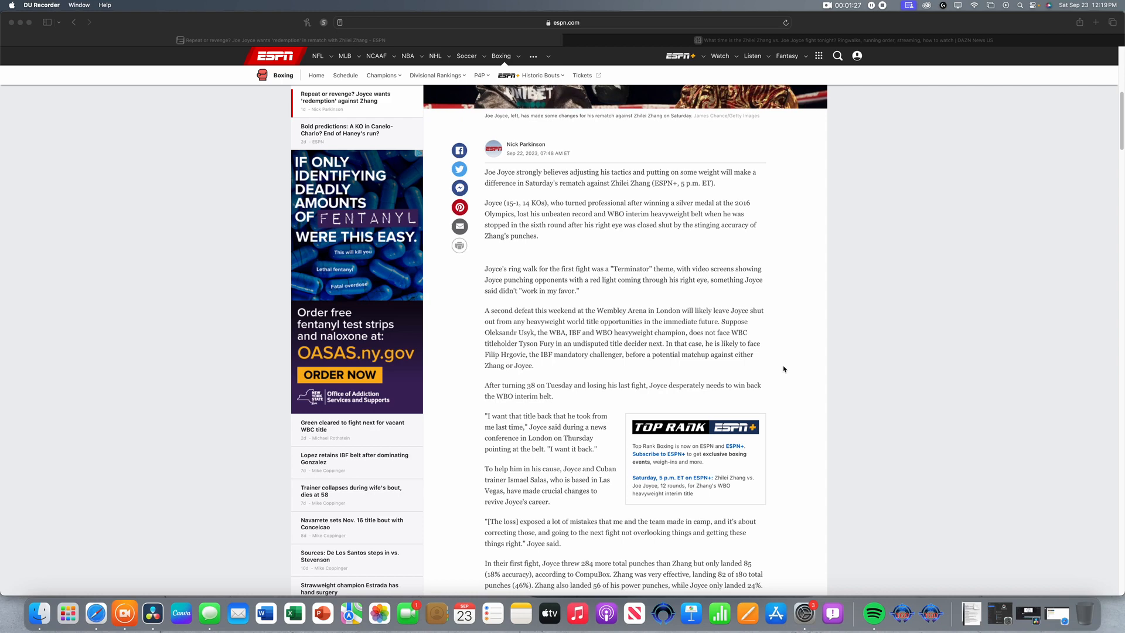
pyautogui.scroll(3)
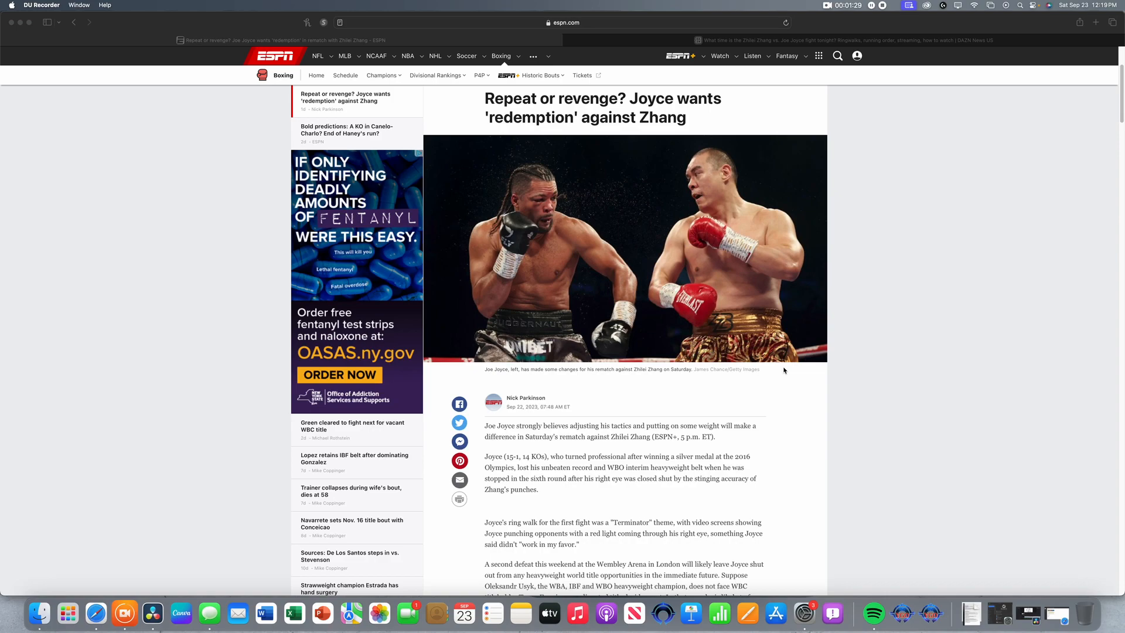
pyautogui.scroll(-3)
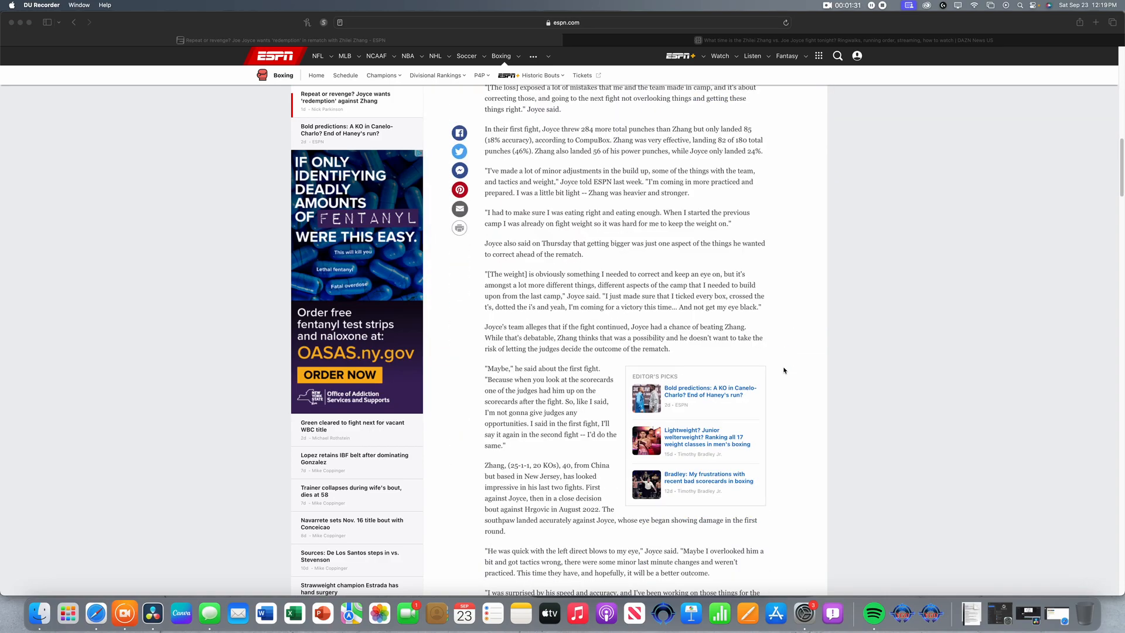
pyautogui.scroll(-3)
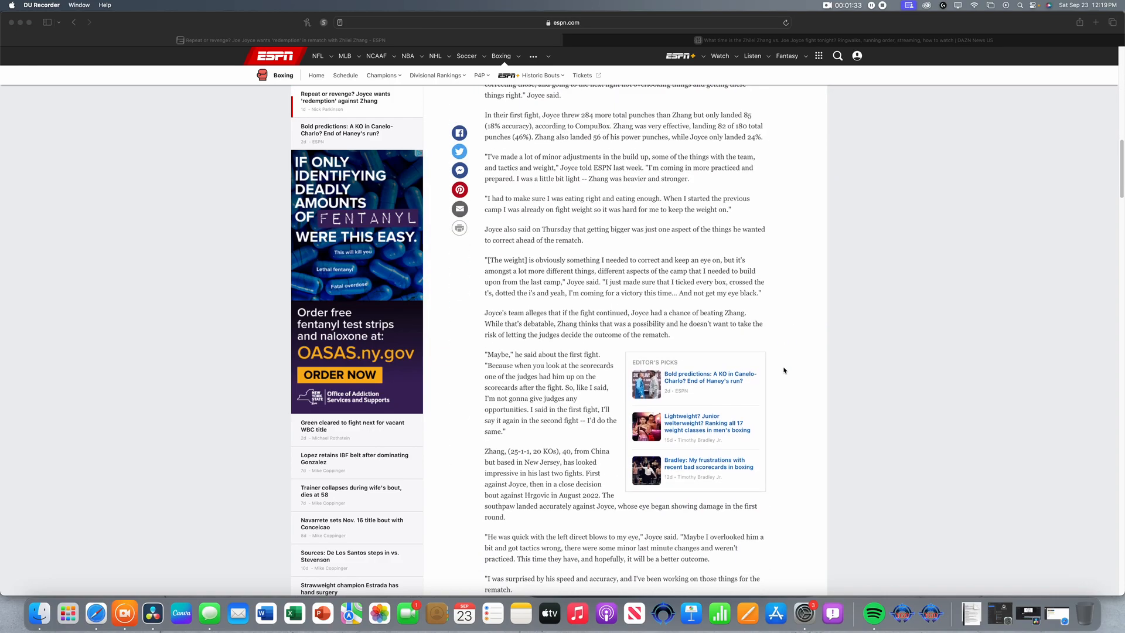
pyautogui.scroll(3)
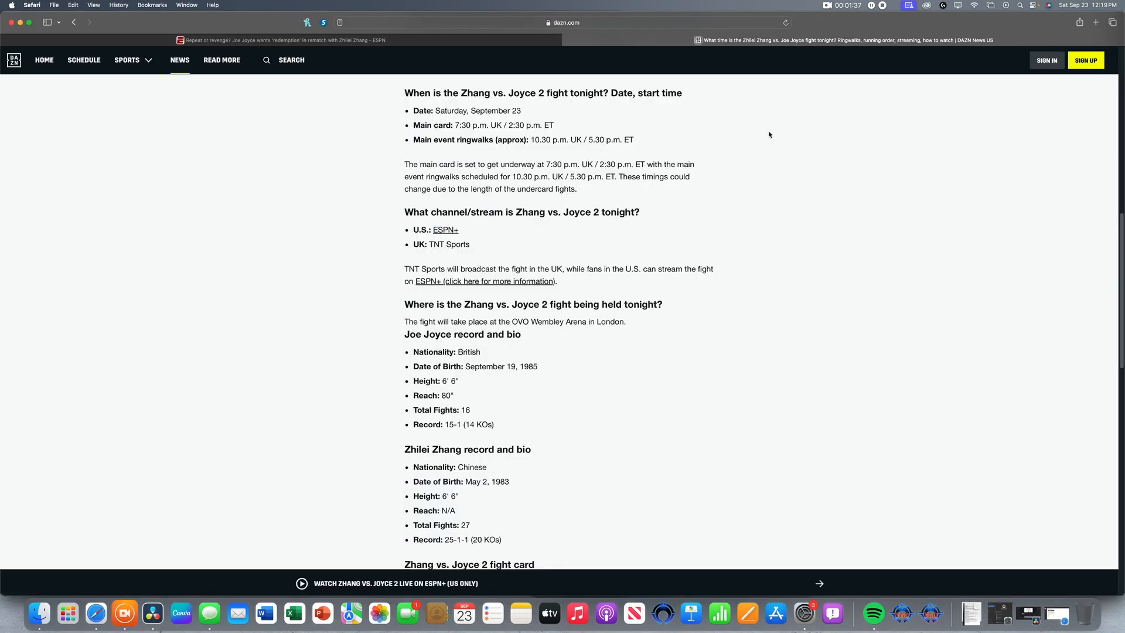
pyautogui.moveTo(732, 349)
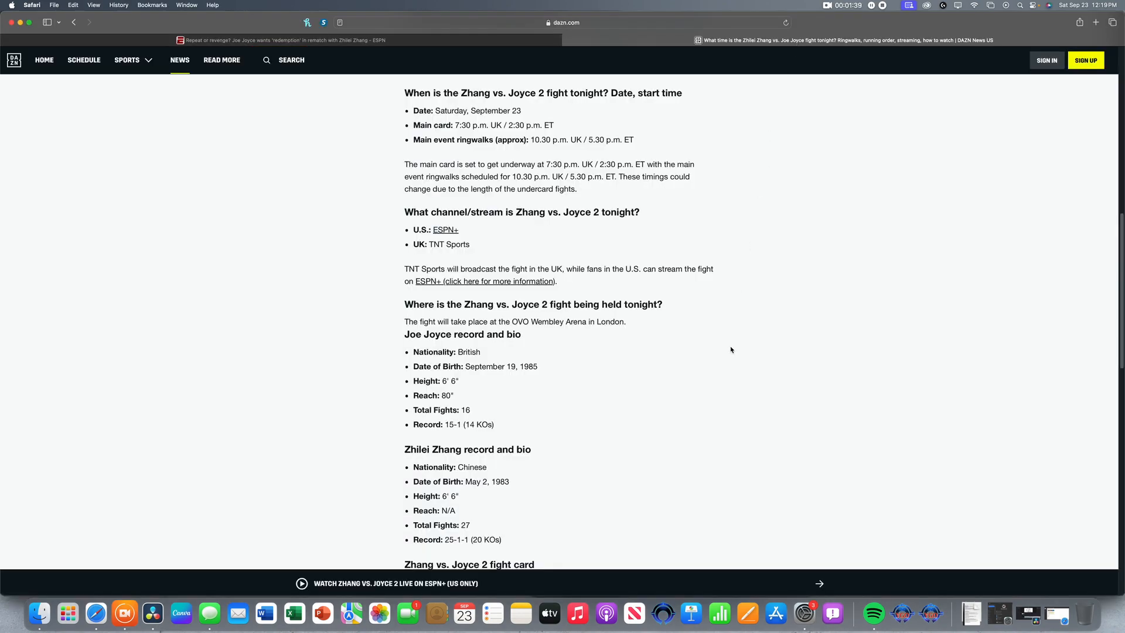
pyautogui.scroll(-3)
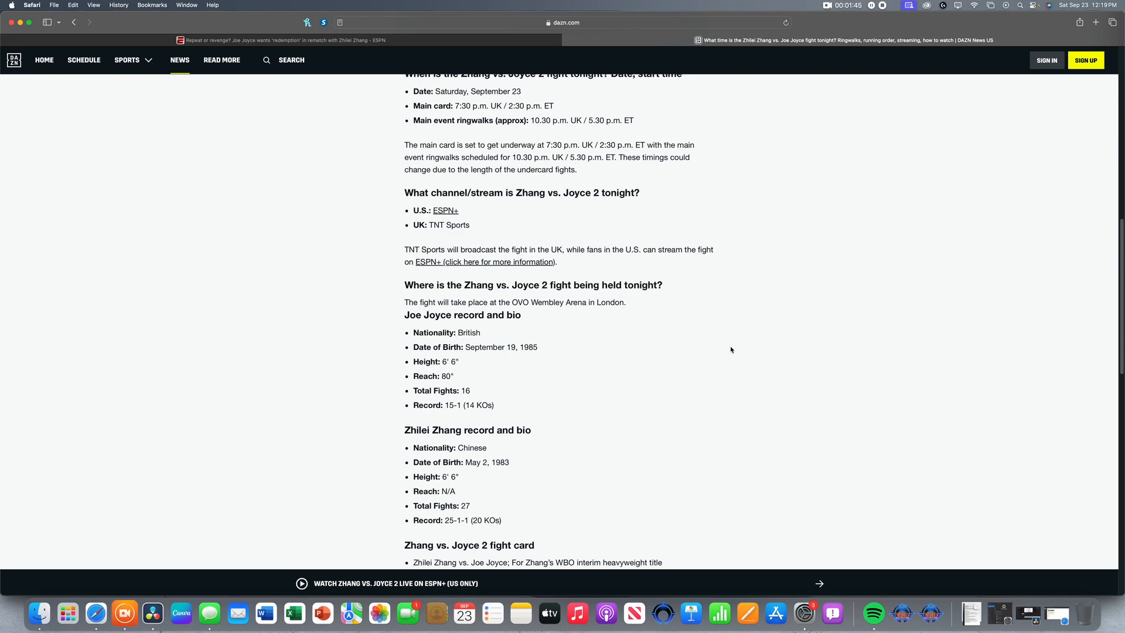
pyautogui.scroll(3)
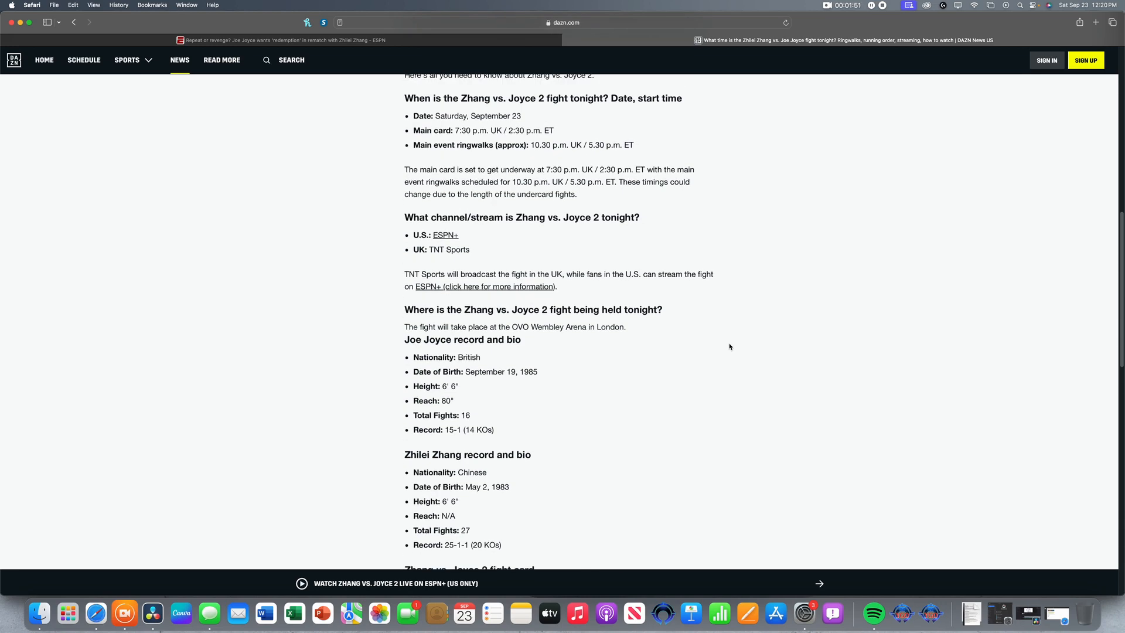
pyautogui.scroll(3)
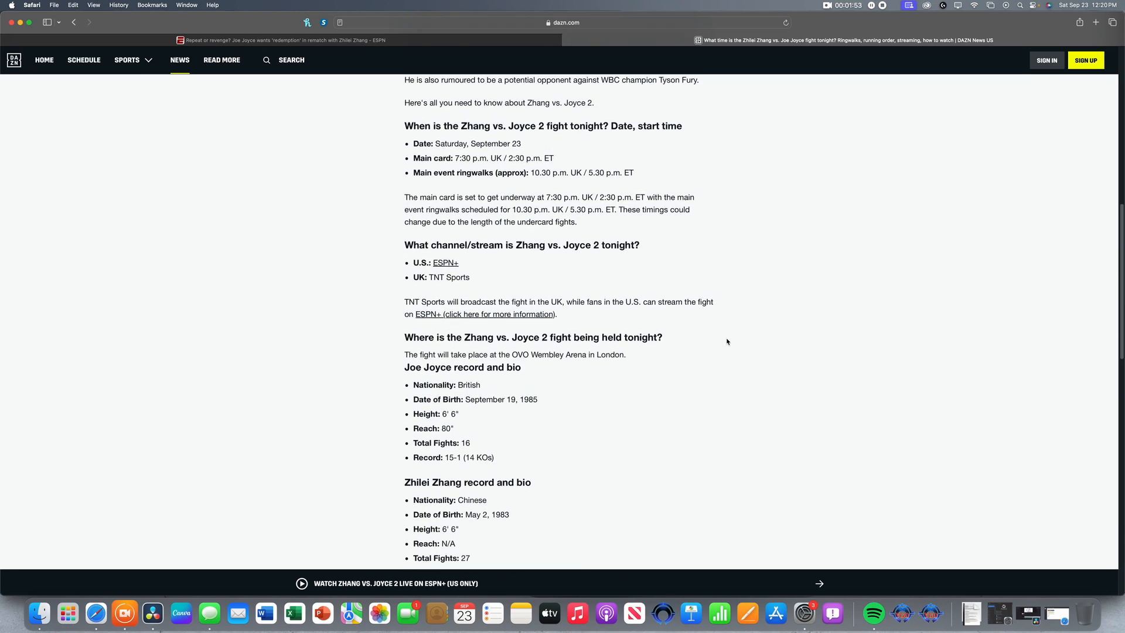
pyautogui.moveTo(592, 186)
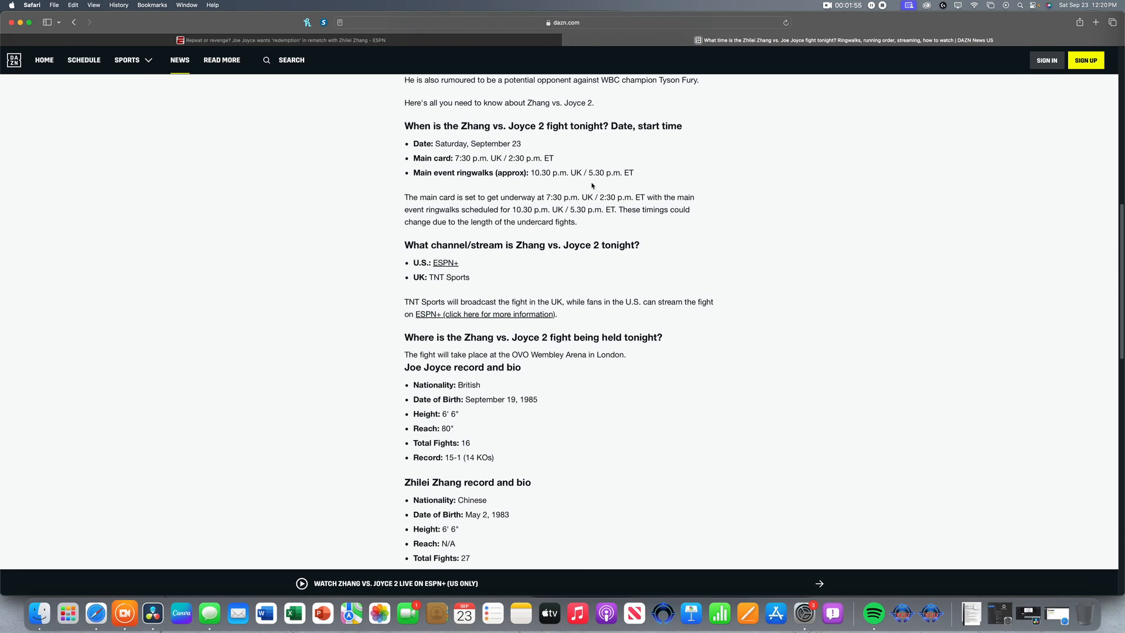
pyautogui.moveTo(623, 184)
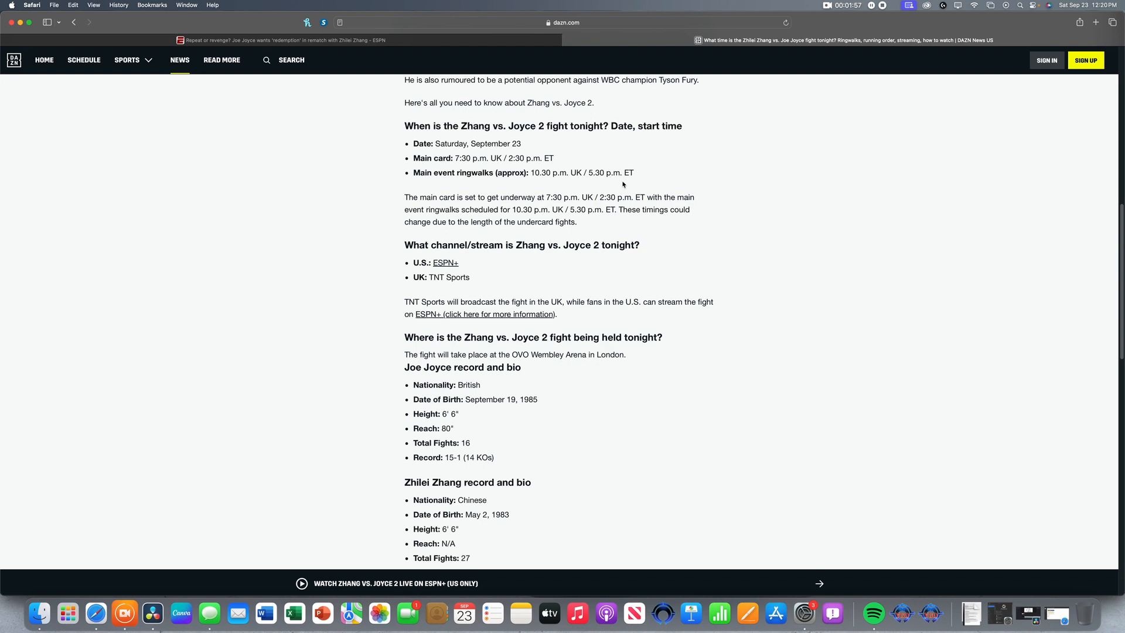
pyautogui.moveTo(721, 245)
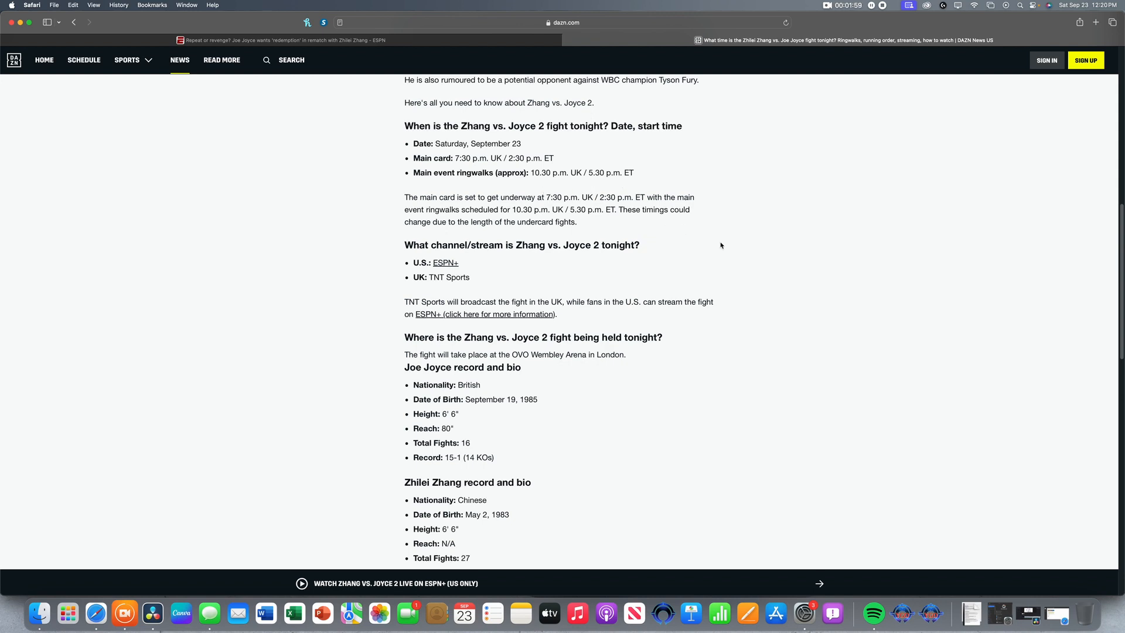
pyautogui.moveTo(878, 283)
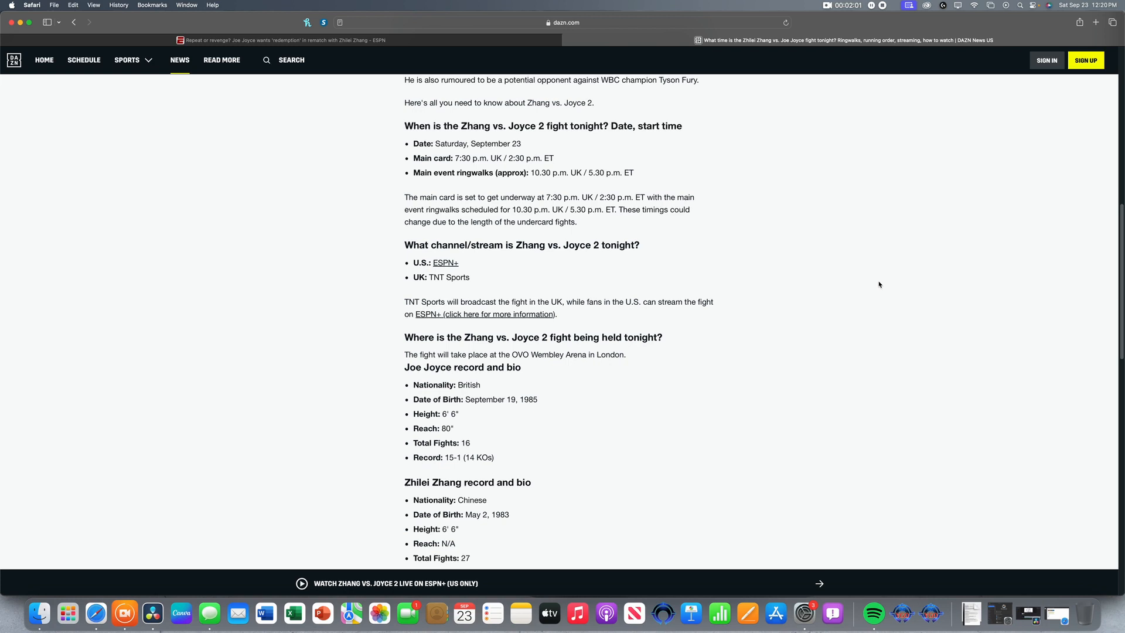
pyautogui.moveTo(587, 164)
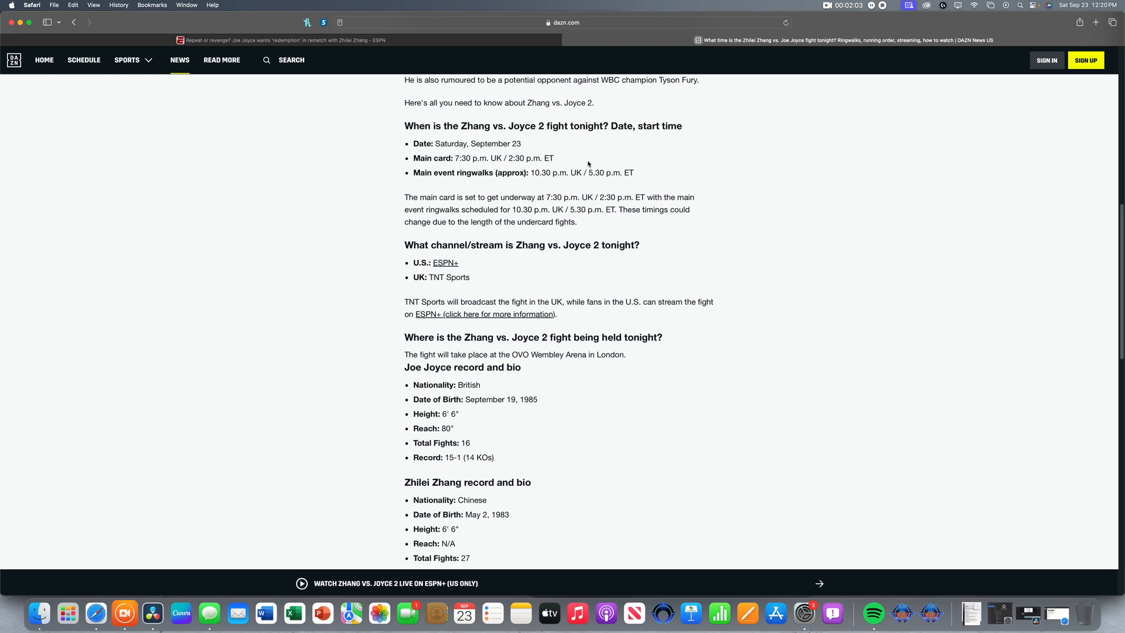
pyautogui.moveTo(453, 168)
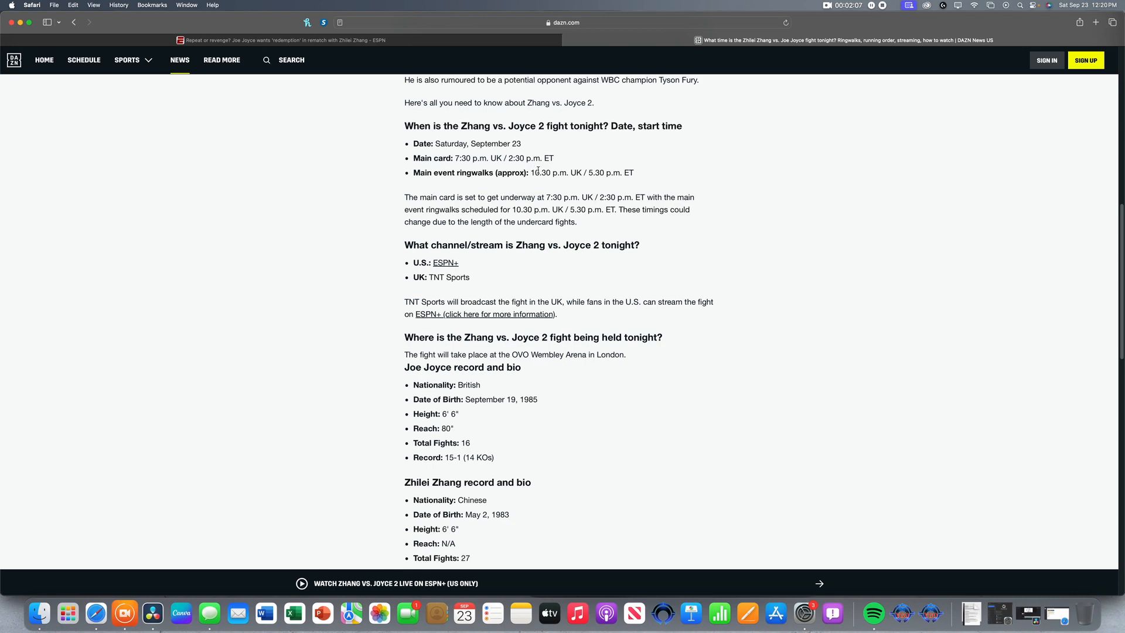
pyautogui.moveTo(824, 279)
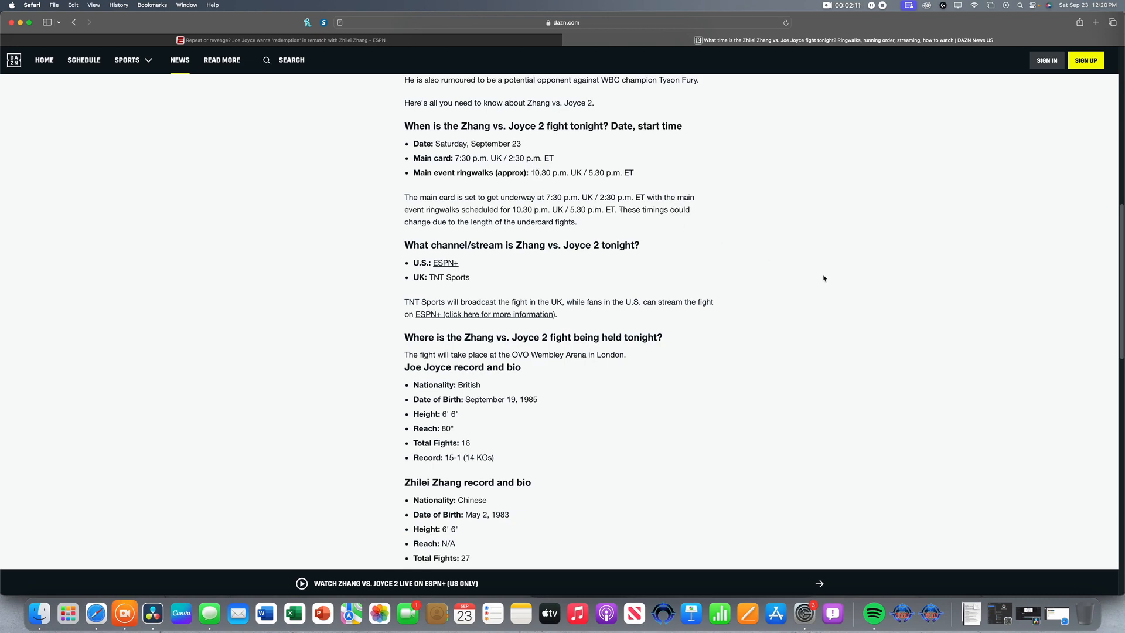
pyautogui.scroll(-3)
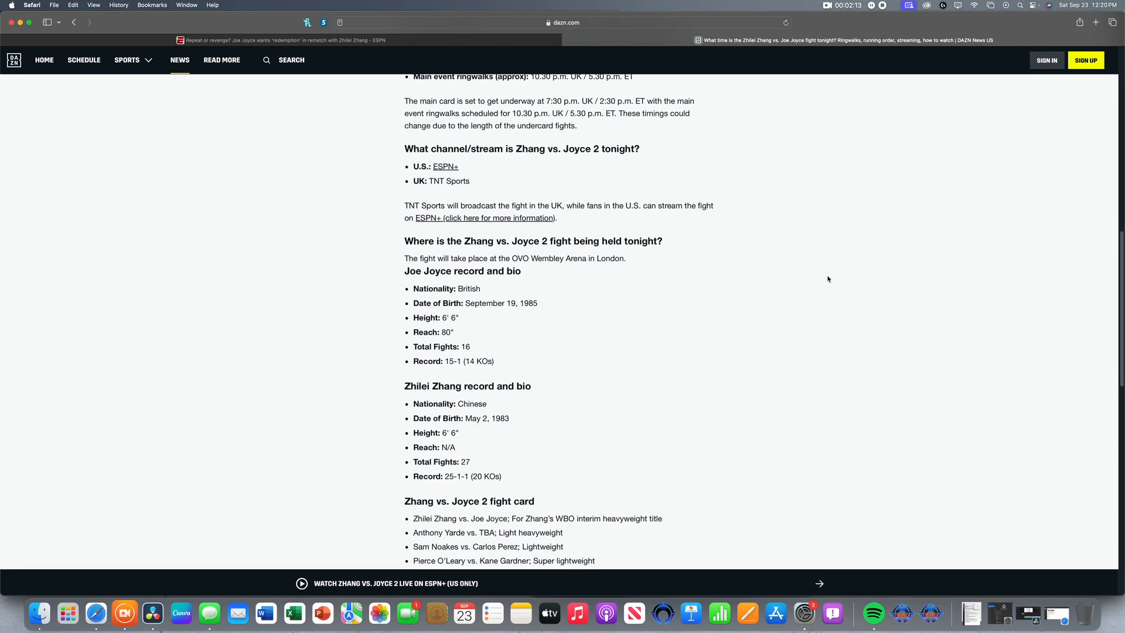
pyautogui.scroll(-3)
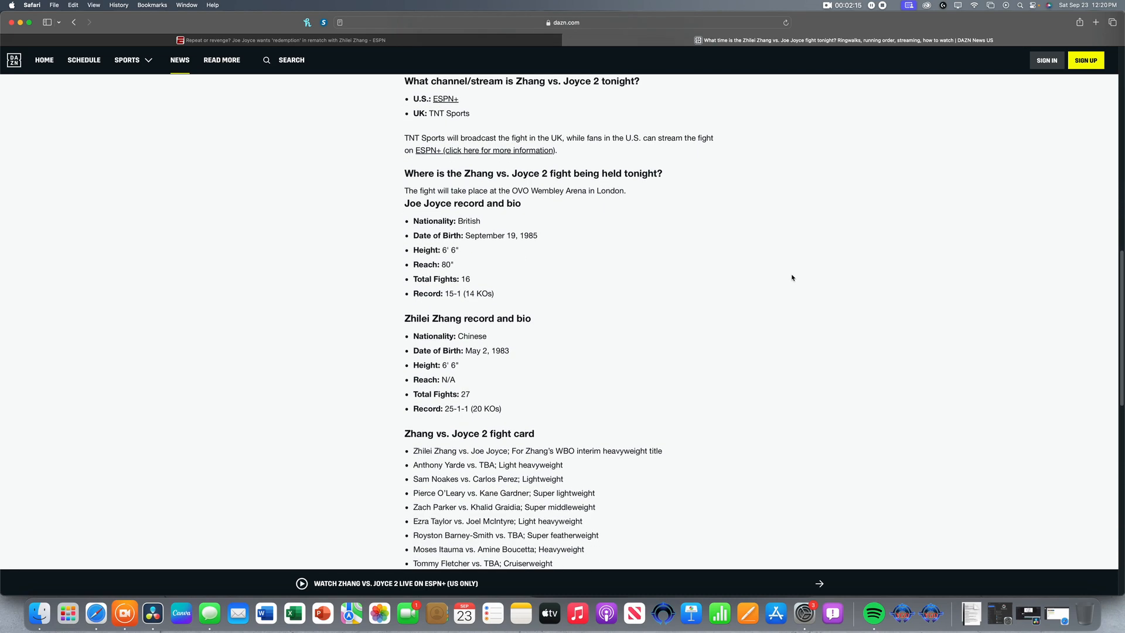
pyautogui.scroll(-3)
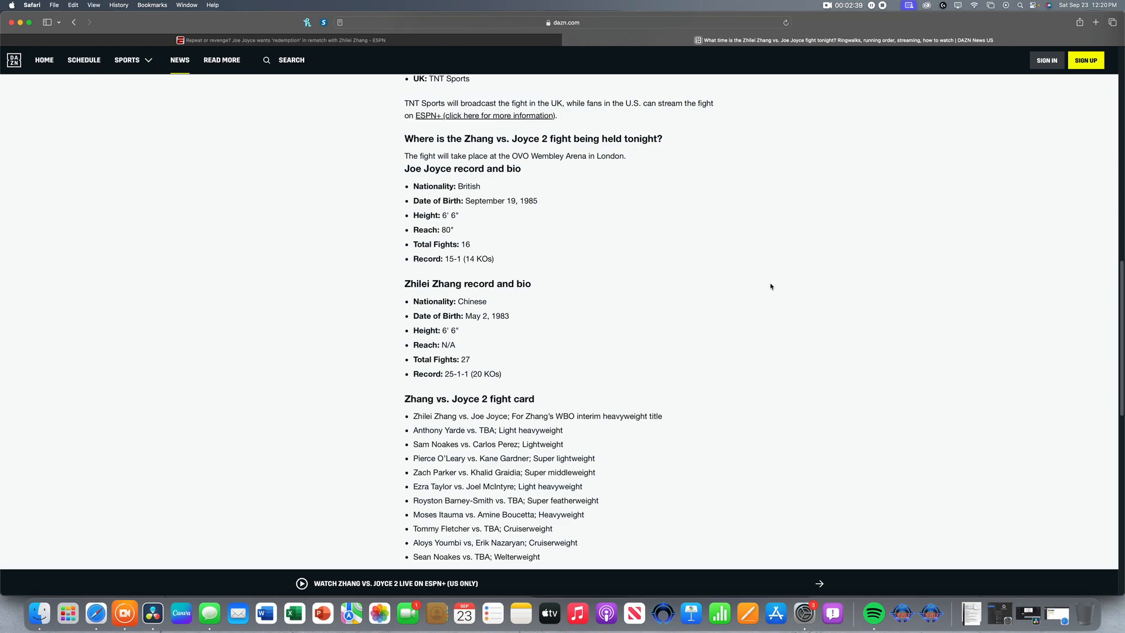
pyautogui.scroll(3)
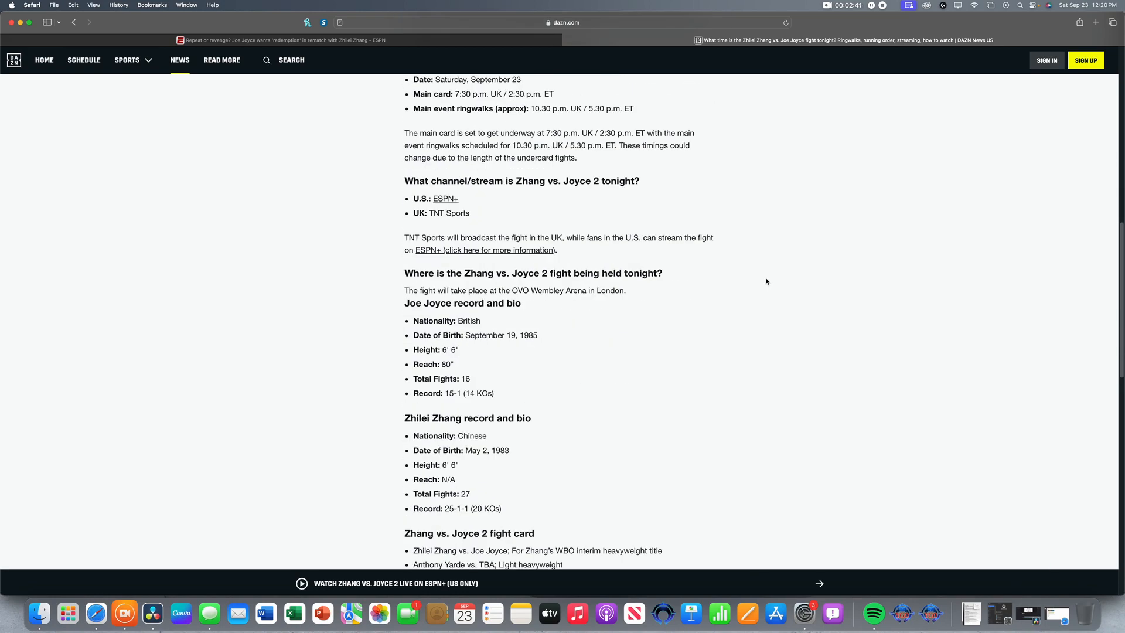
pyautogui.scroll(3)
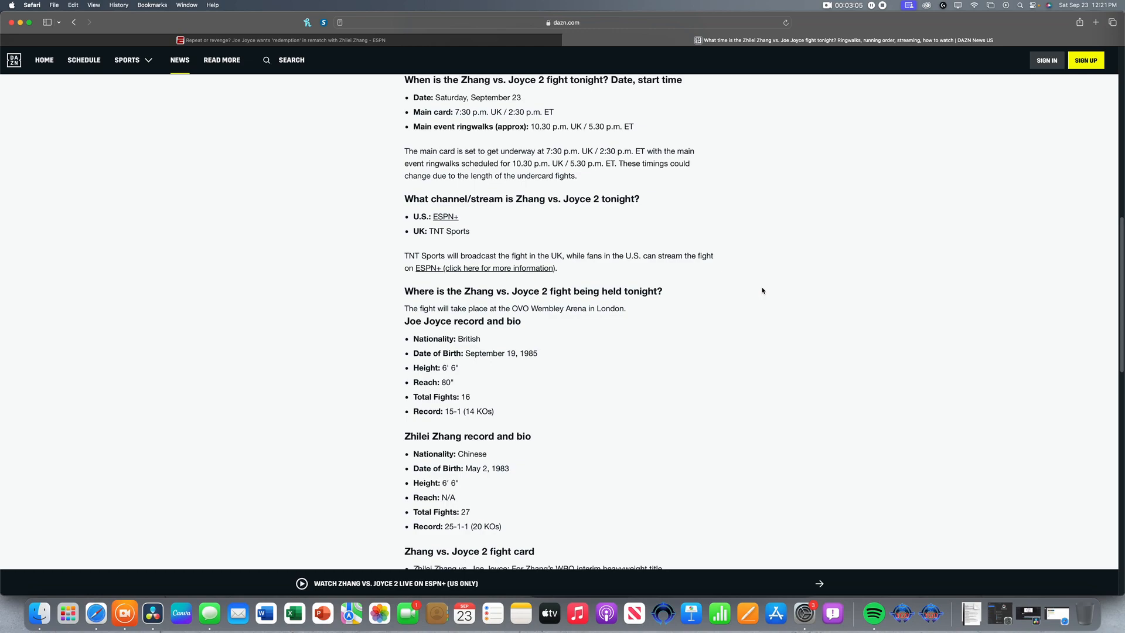
pyautogui.scroll(3)
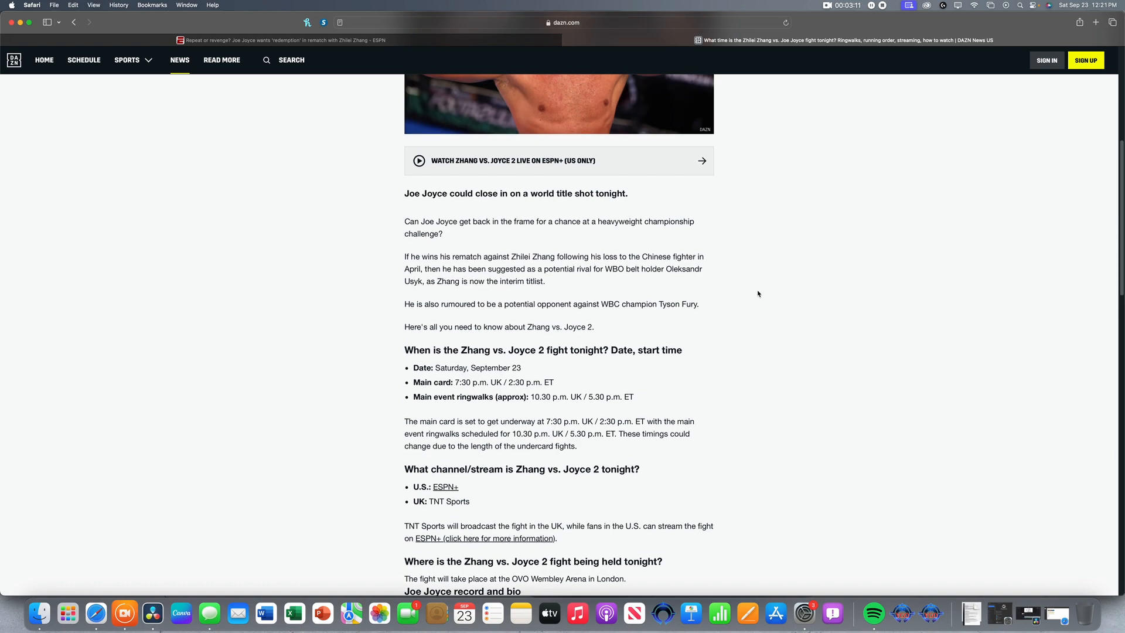
pyautogui.scroll(3)
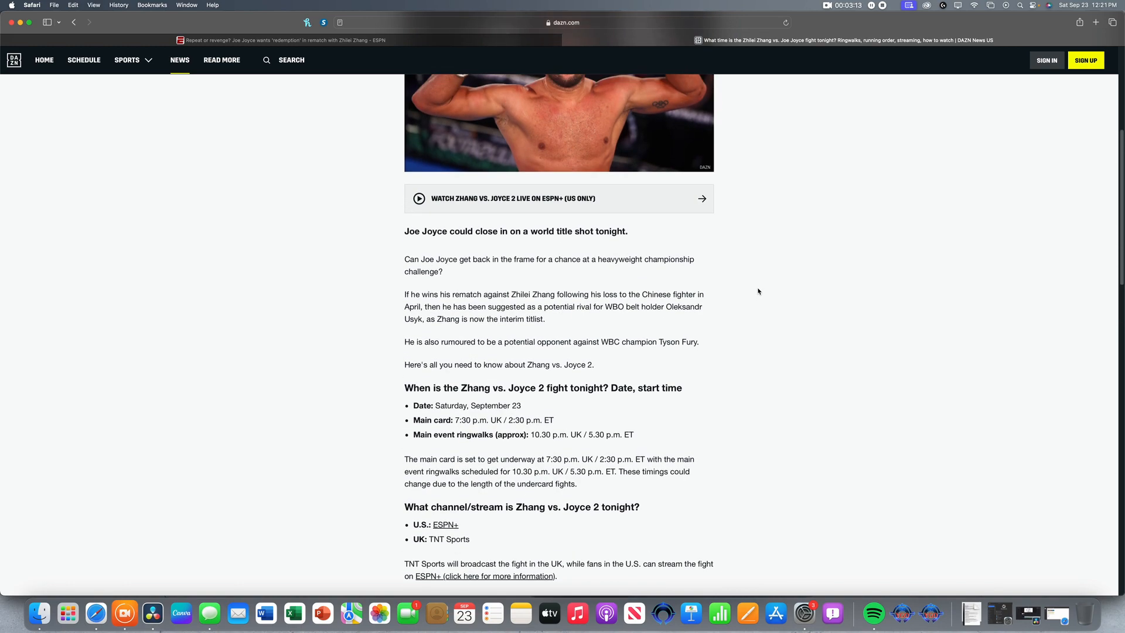
pyautogui.scroll(3)
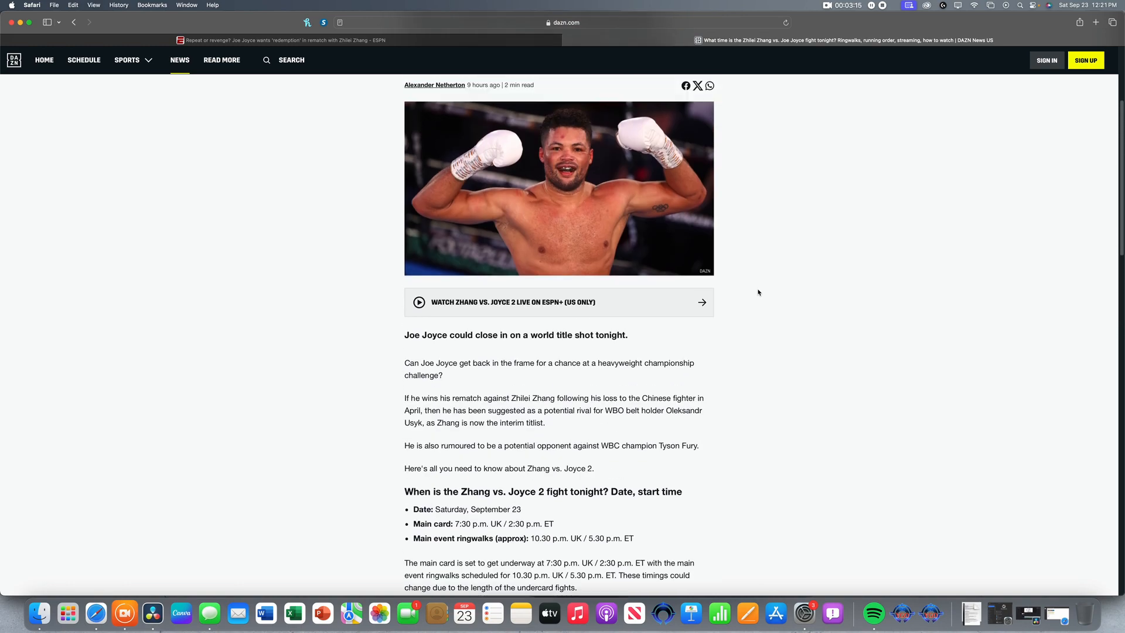
pyautogui.scroll(-3)
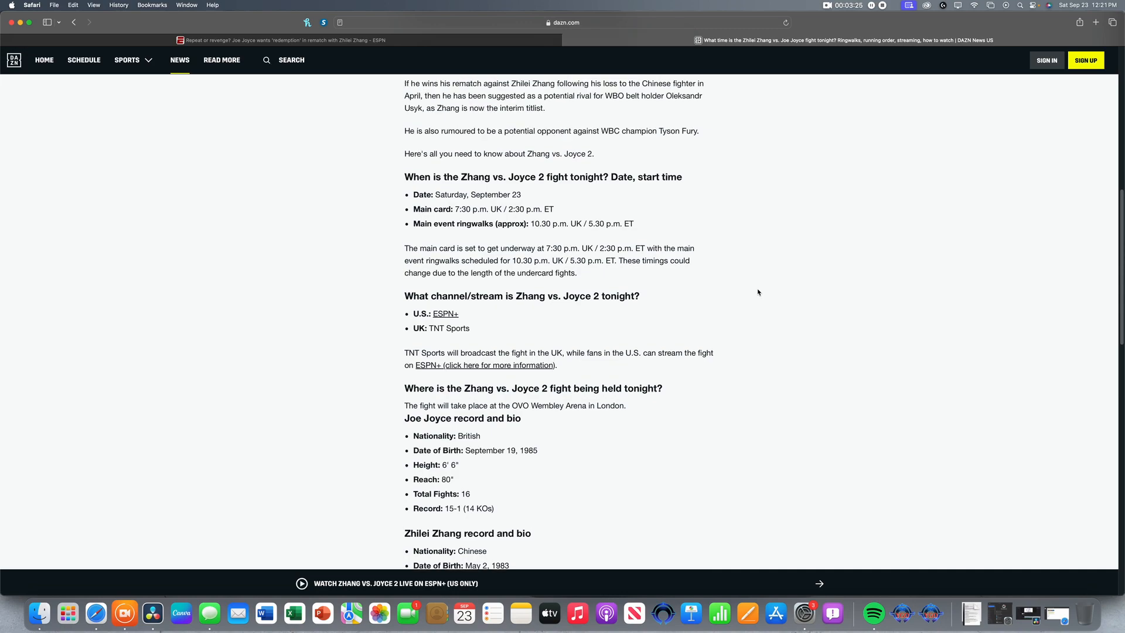
pyautogui.scroll(-3)
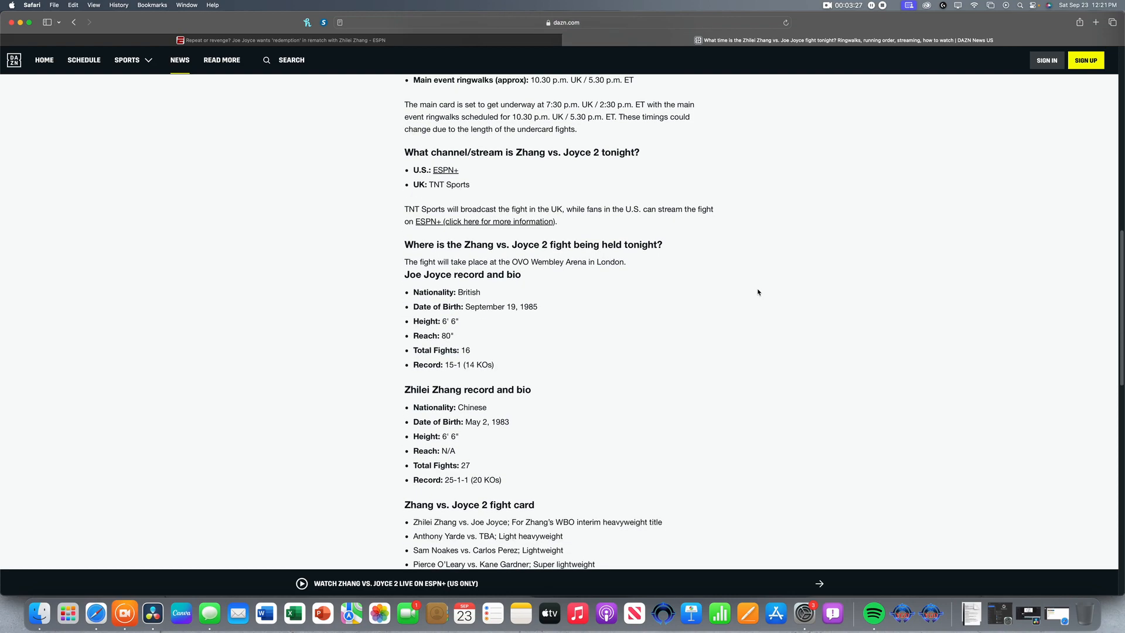
pyautogui.scroll(-3)
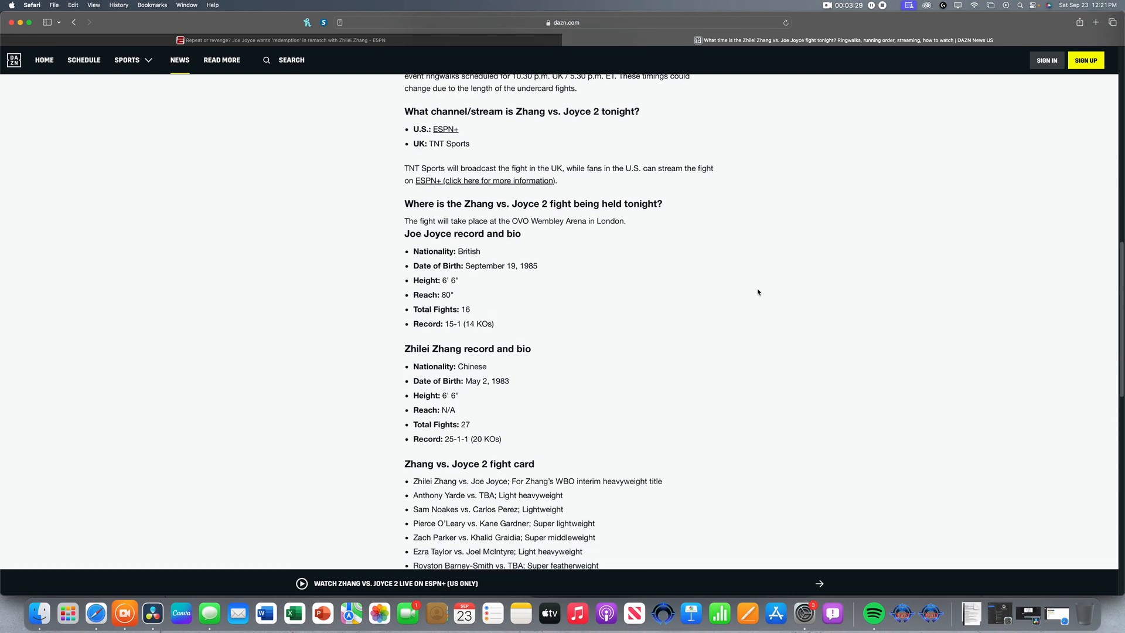
pyautogui.scroll(-3)
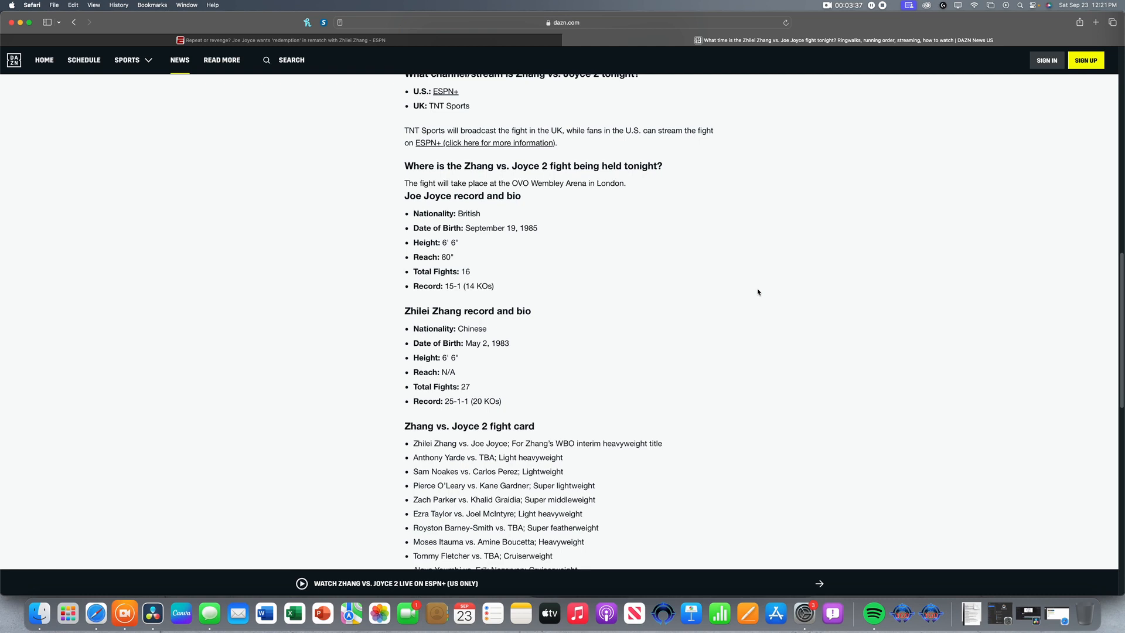
pyautogui.moveTo(729, 273)
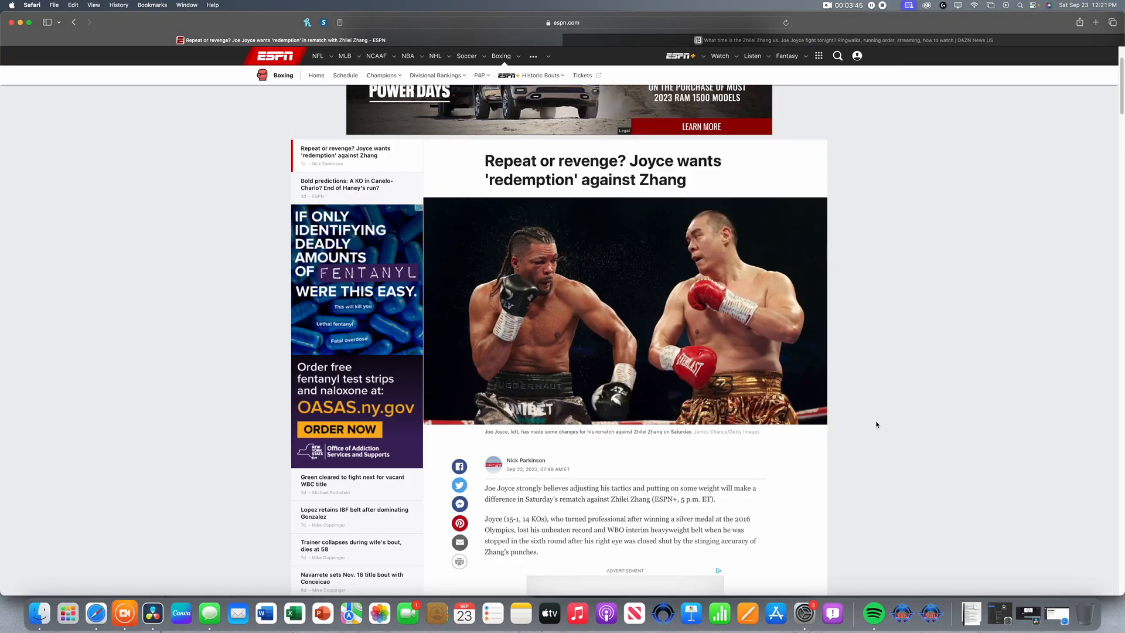
pyautogui.scroll(-3)
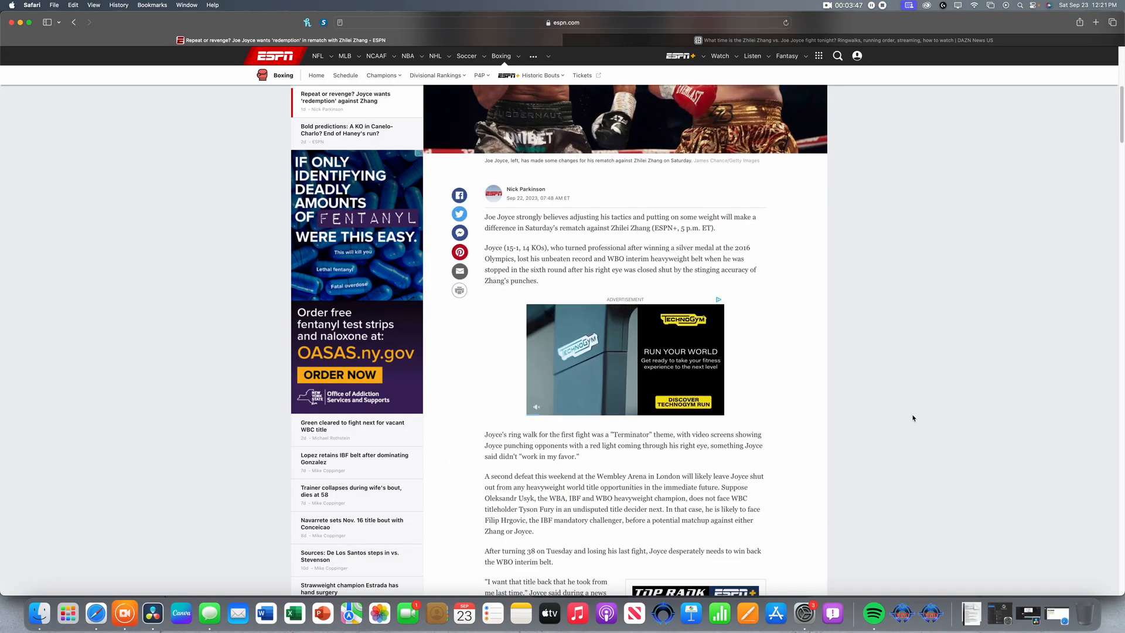
pyautogui.scroll(-3)
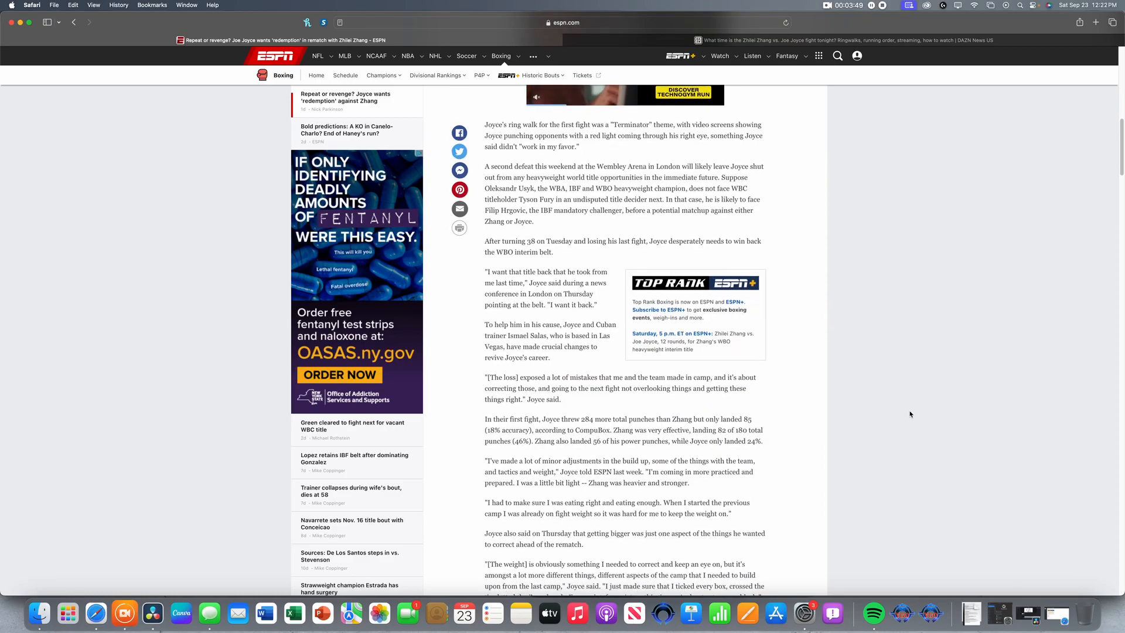
pyautogui.scroll(-3)
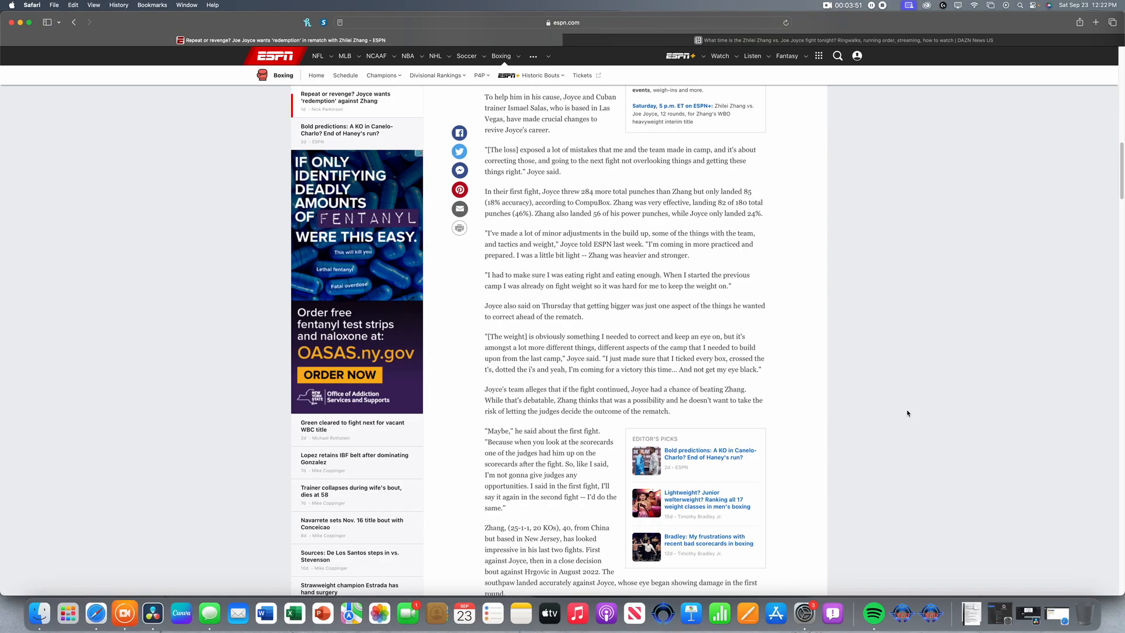
pyautogui.scroll(-3)
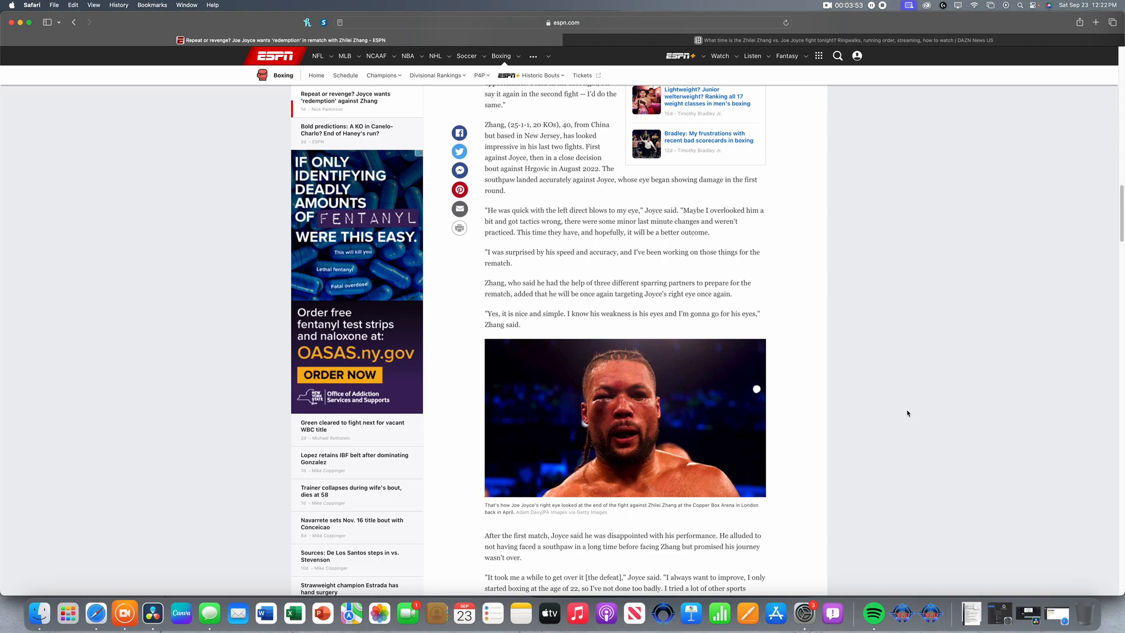
pyautogui.scroll(-3)
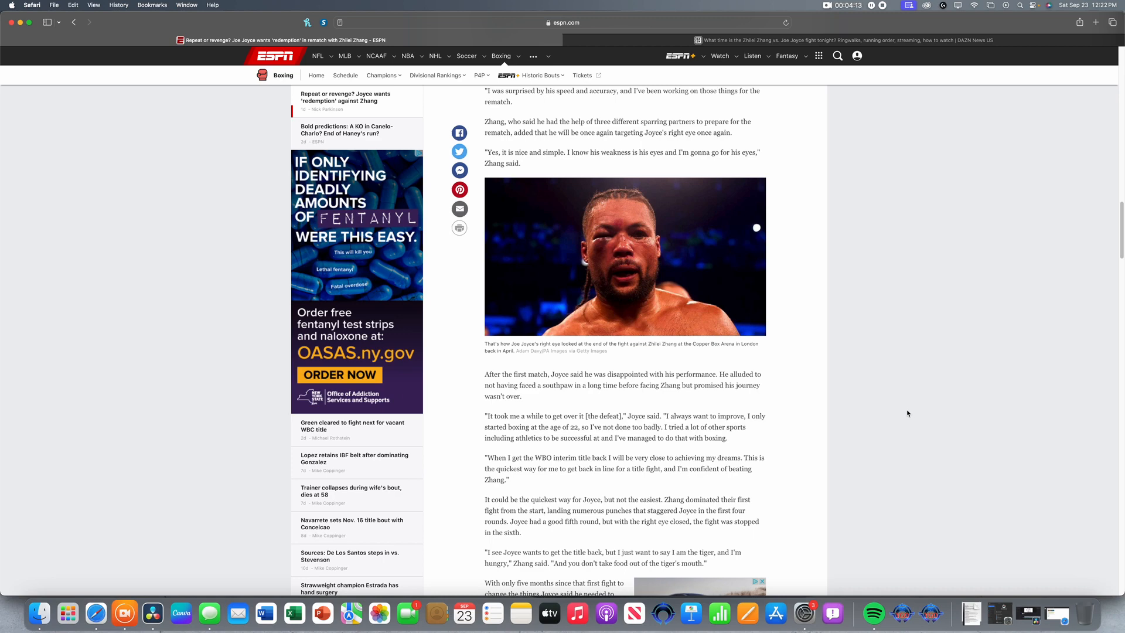
pyautogui.scroll(-3)
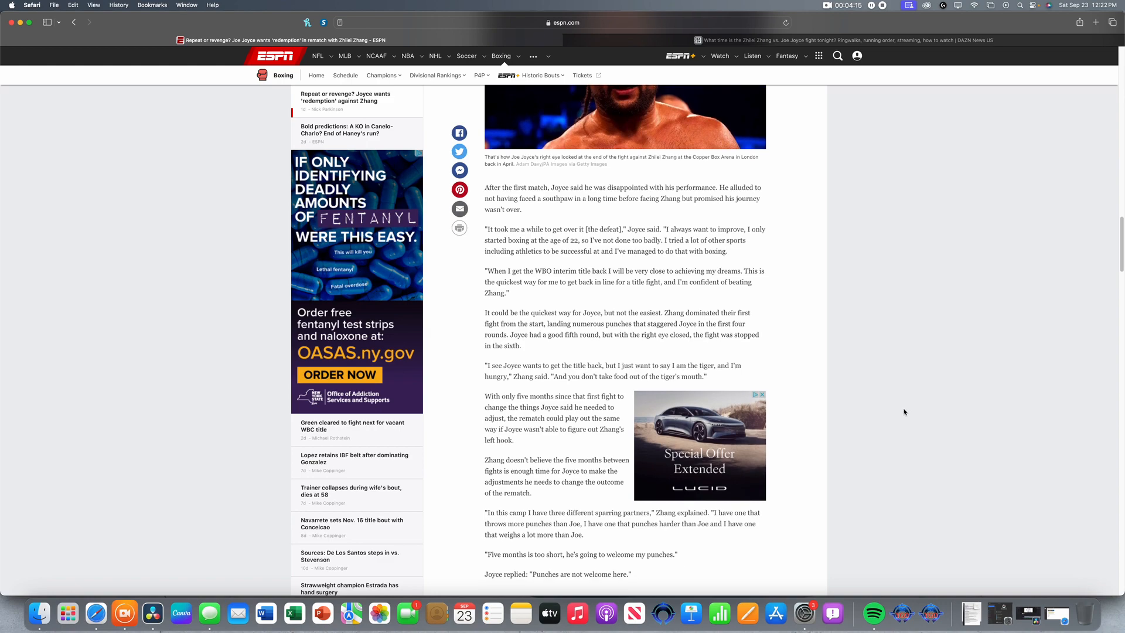
pyautogui.scroll(-3)
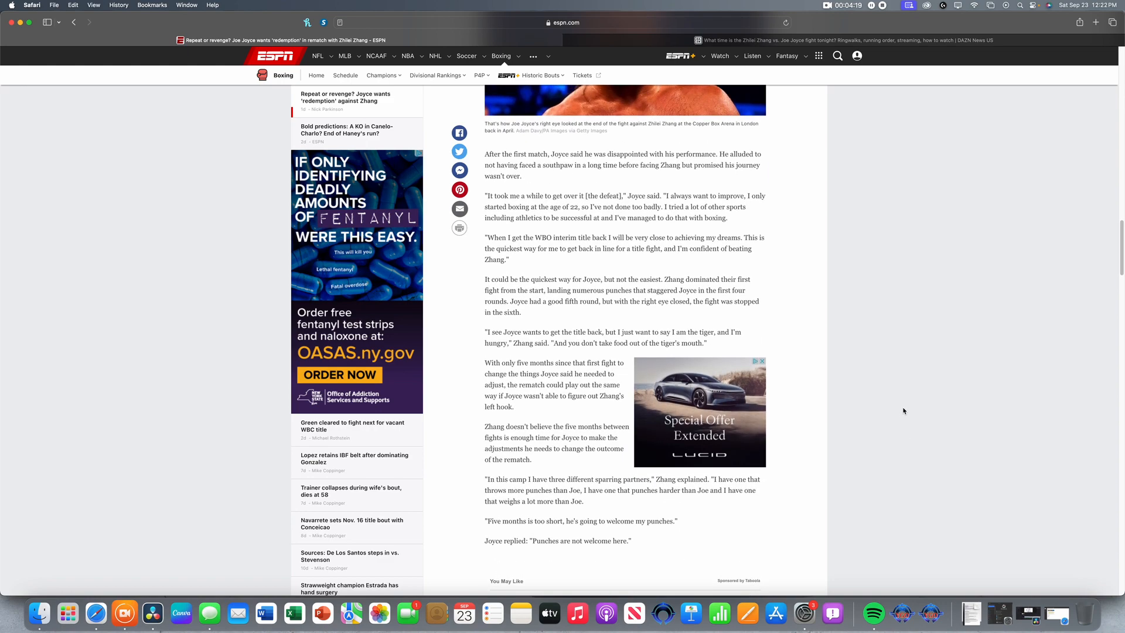
pyautogui.scroll(3)
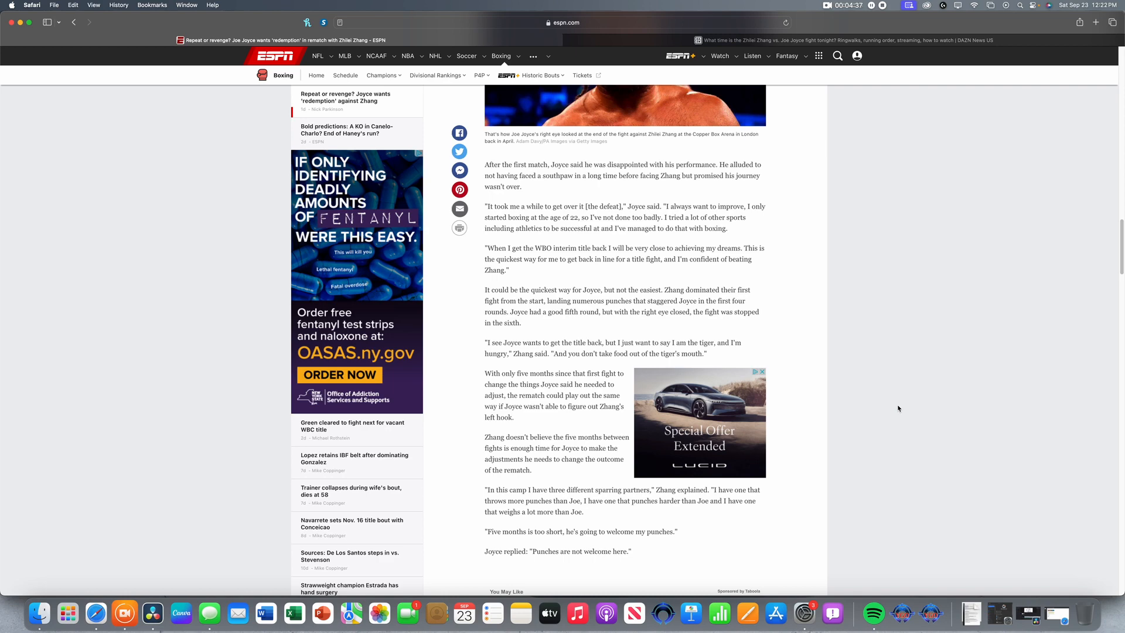
pyautogui.scroll(3)
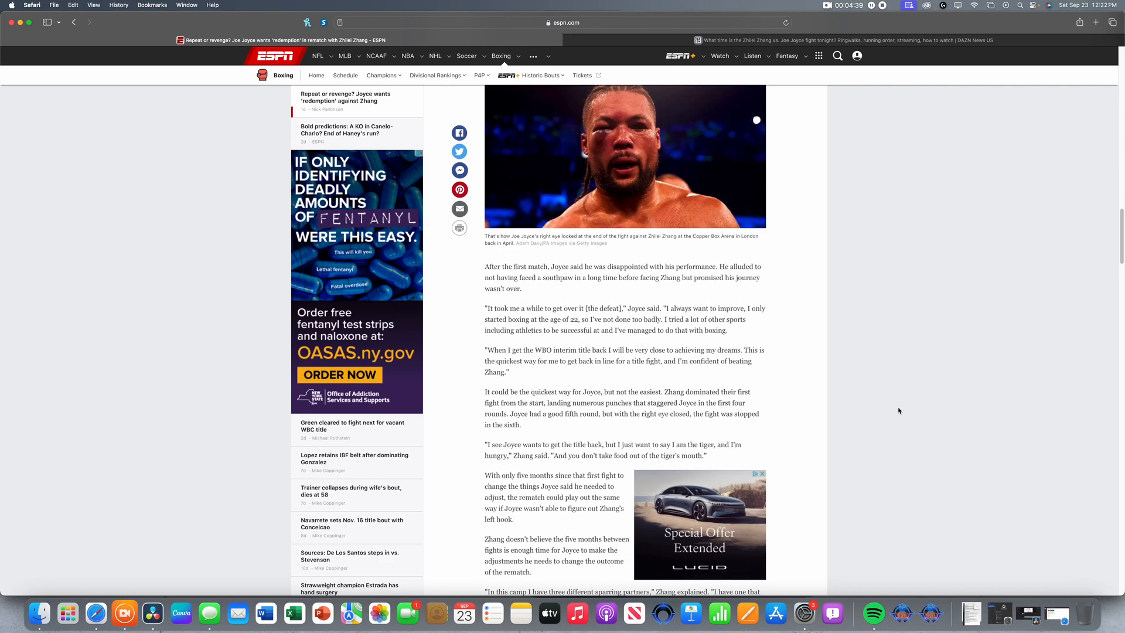
pyautogui.scroll(-3)
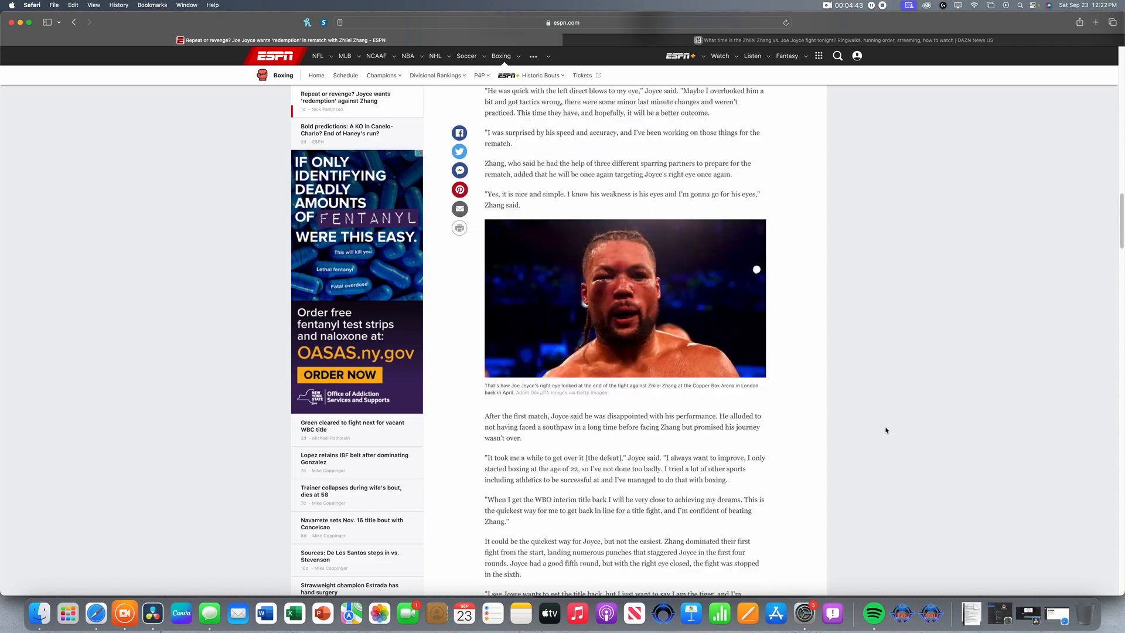
pyautogui.scroll(-3)
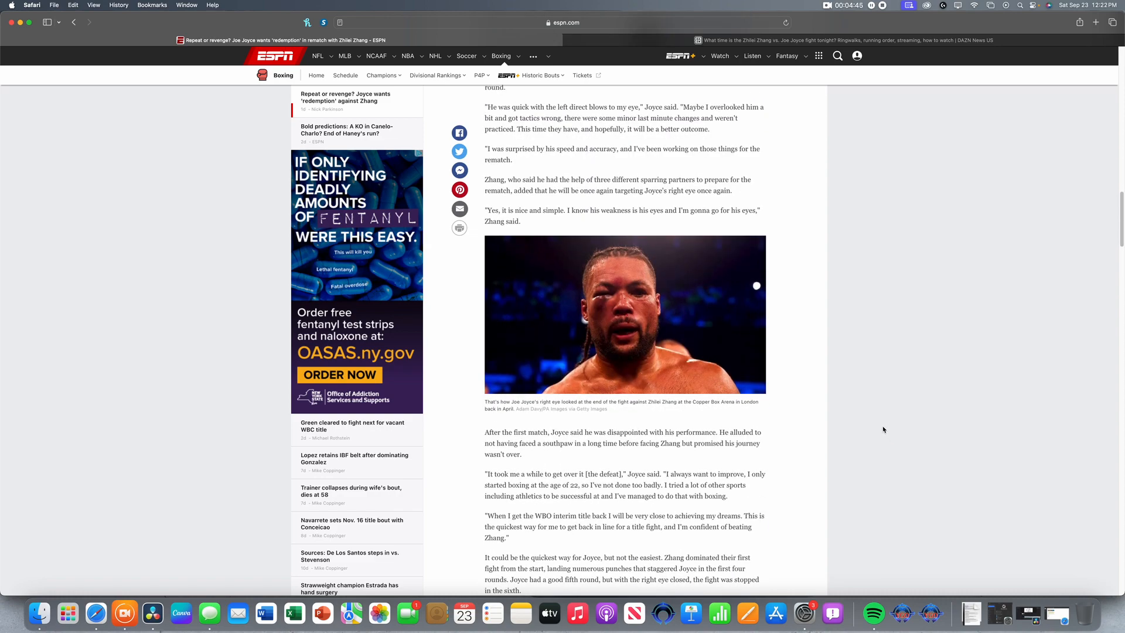
pyautogui.scroll(3)
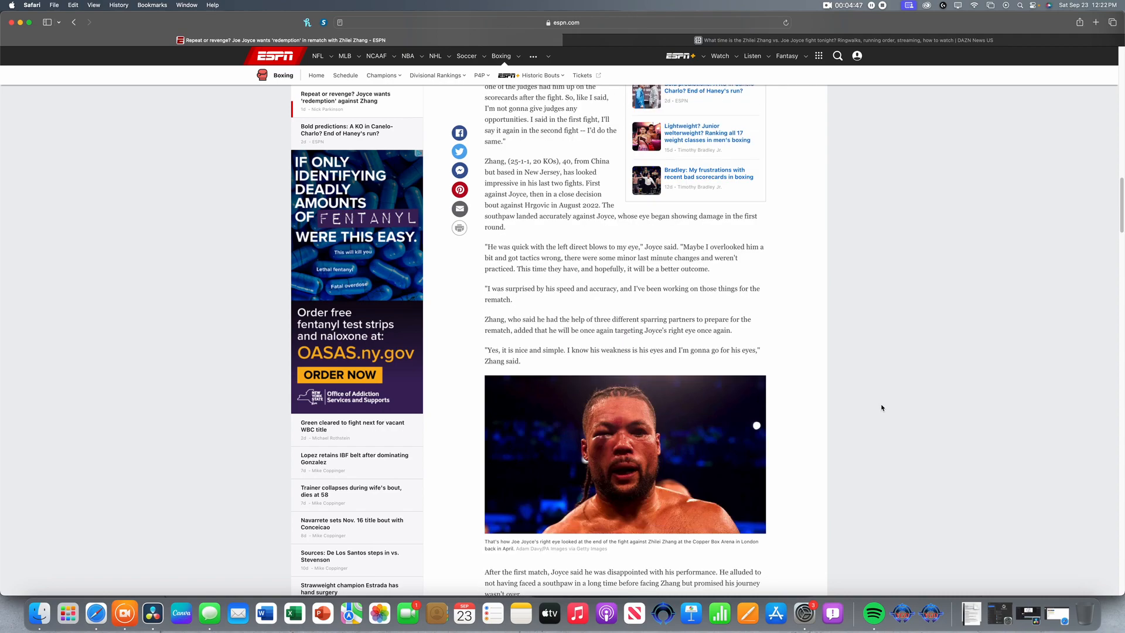
pyautogui.scroll(-3)
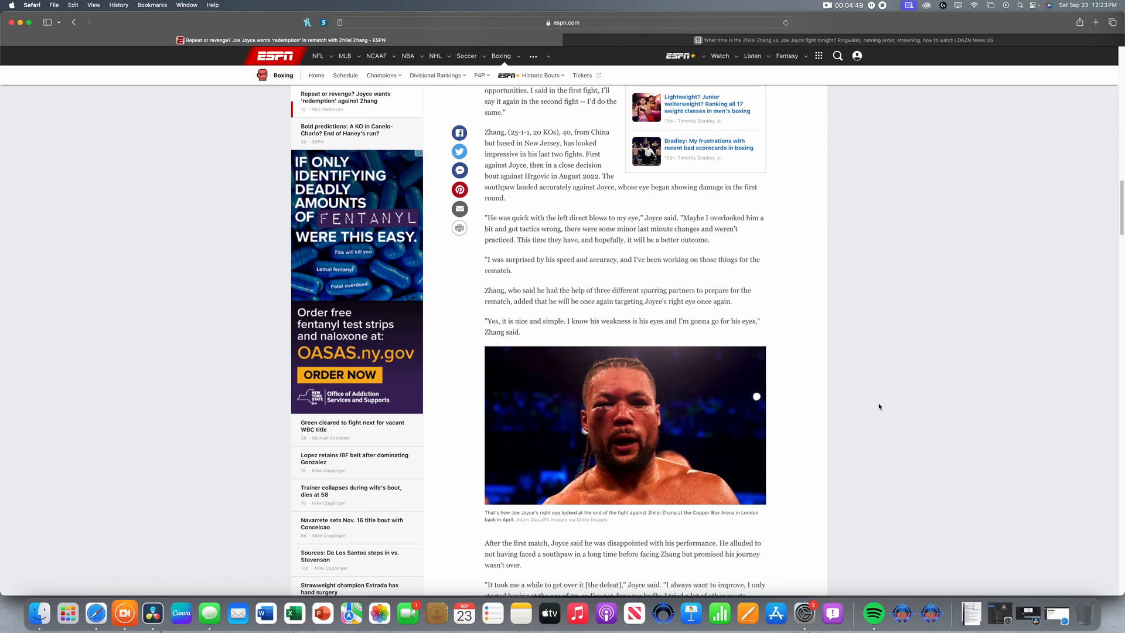
pyautogui.scroll(3)
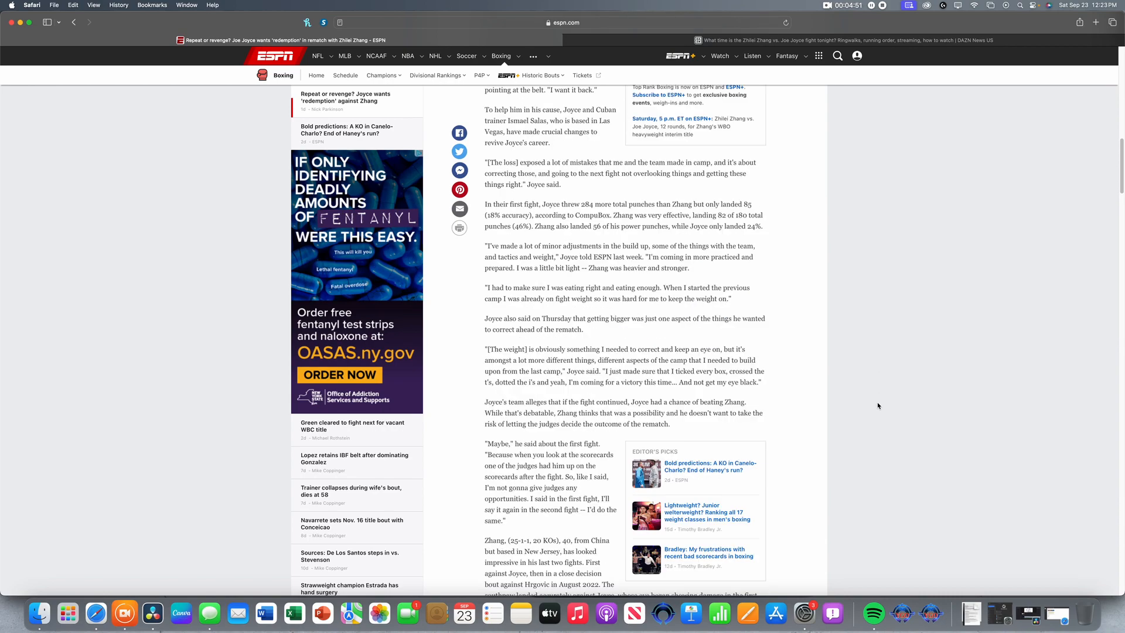
pyautogui.scroll(3)
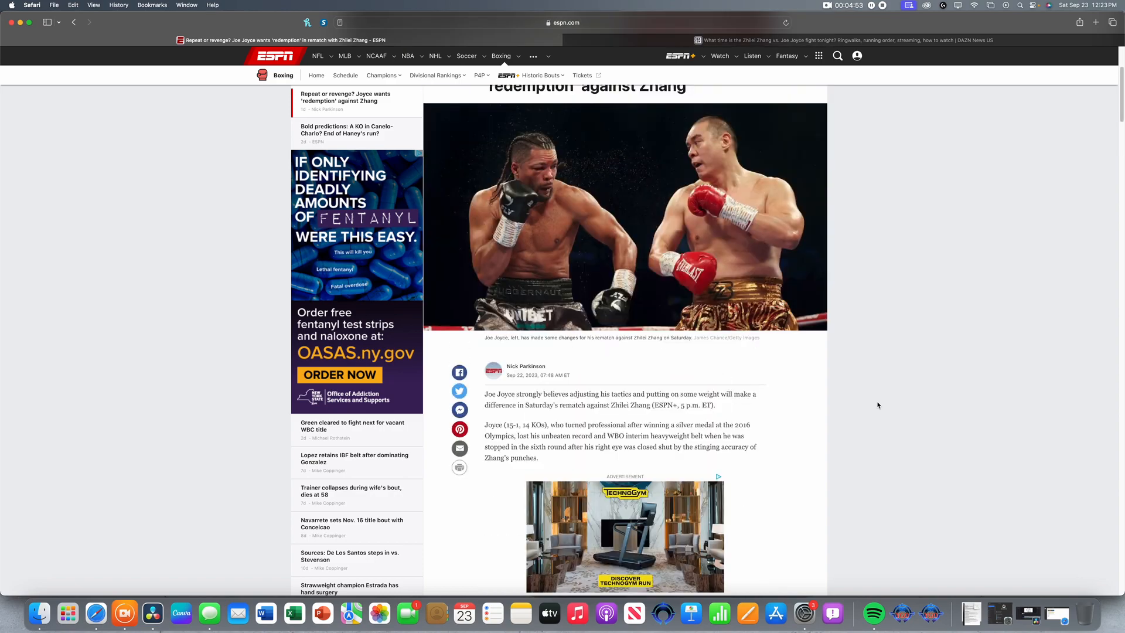
pyautogui.scroll(3)
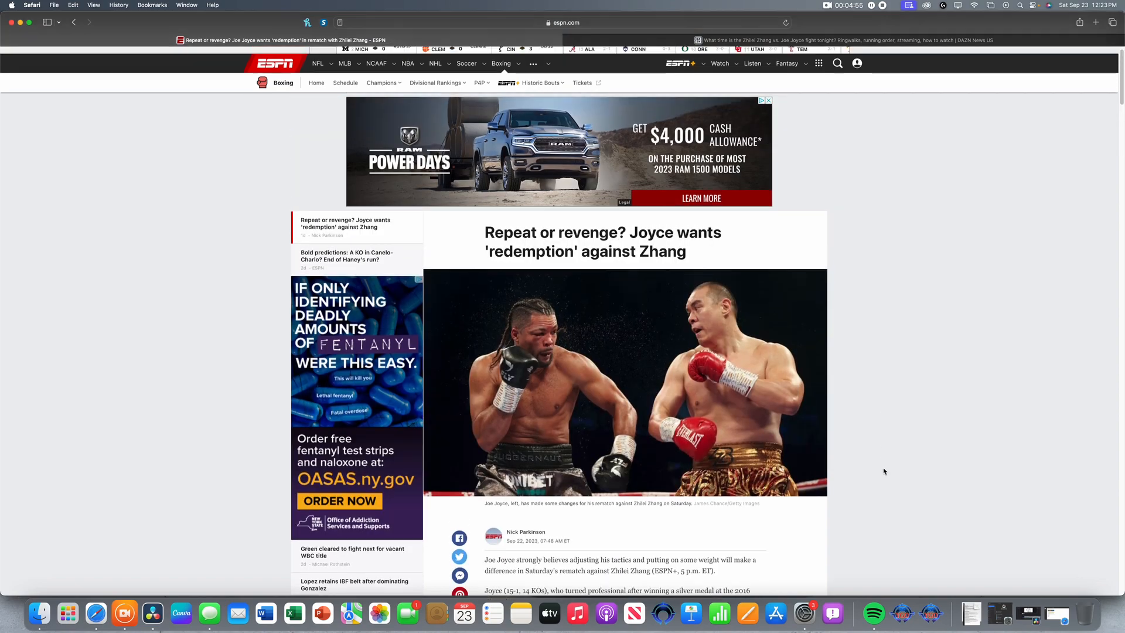